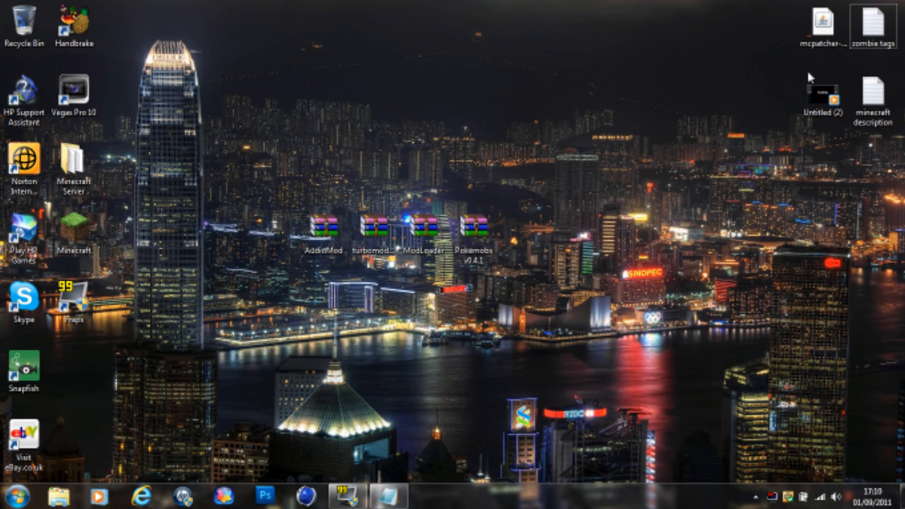
mouse_move(256, 181)
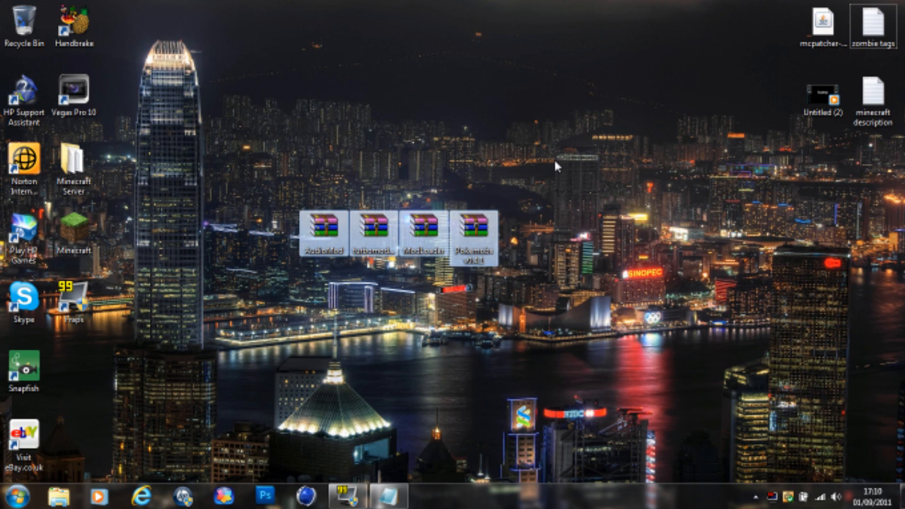
Step: Bring up the Notepad link notes and select the ModLoader direct download link
click(472, 227)
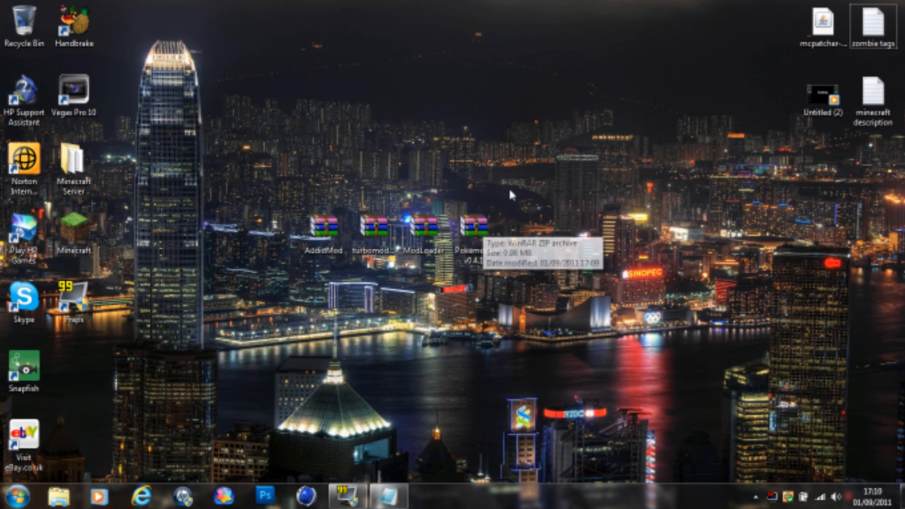
mouse_move(515, 186)
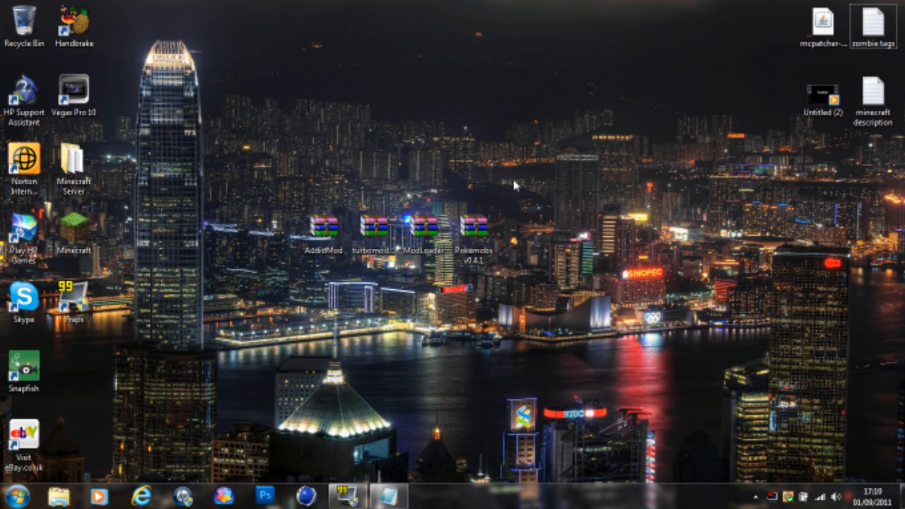
mouse_move(515, 201)
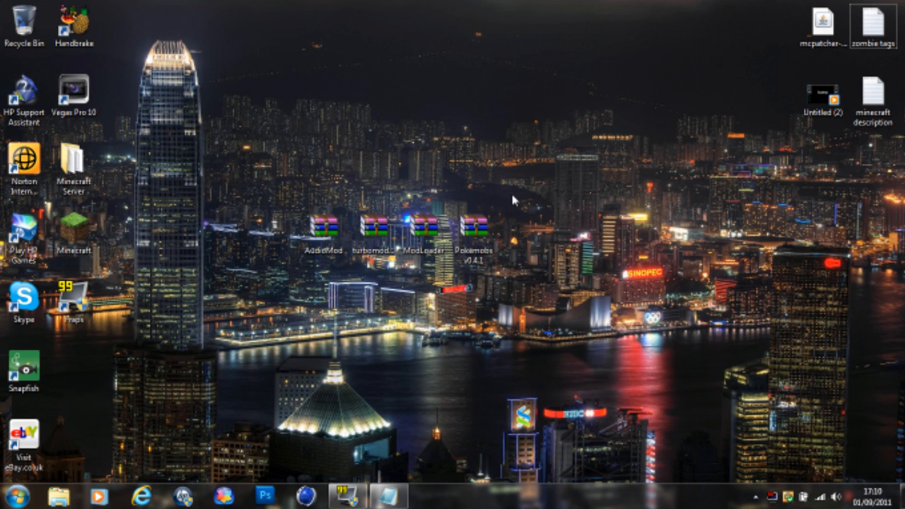
mouse_move(527, 185)
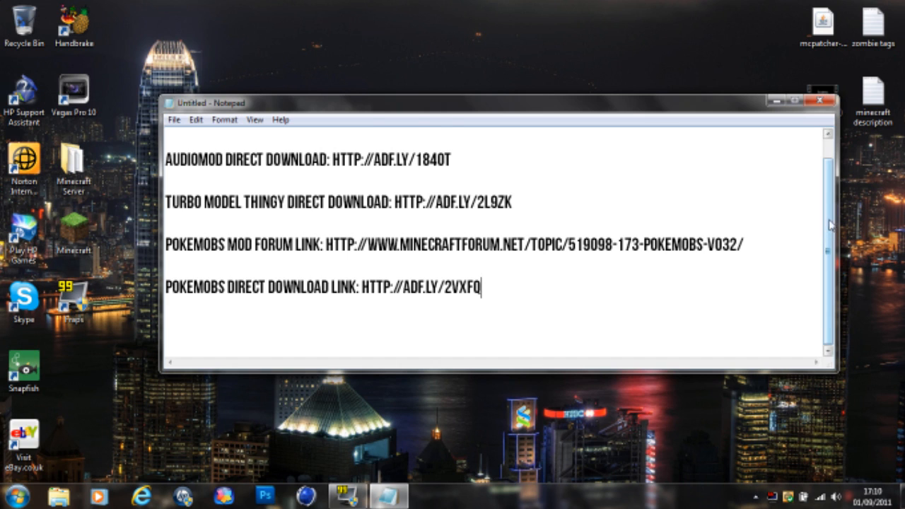
mouse_move(829, 256)
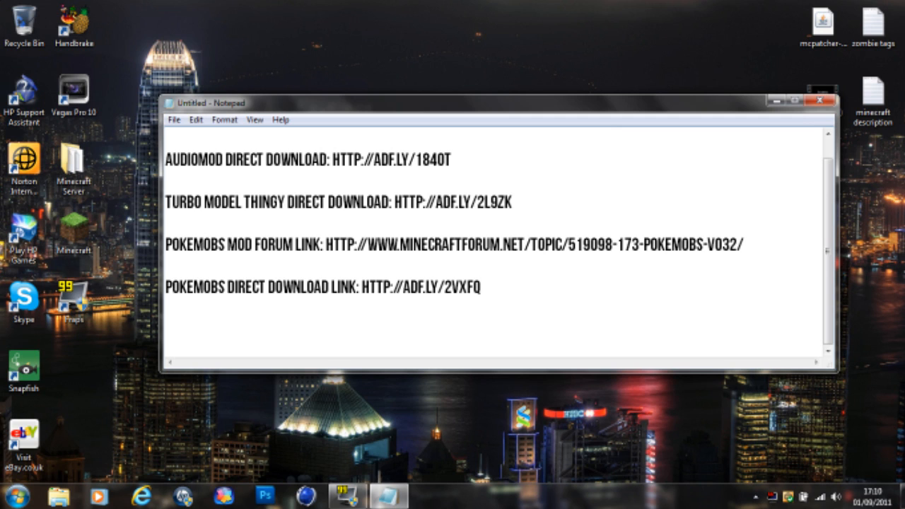
click(481, 287)
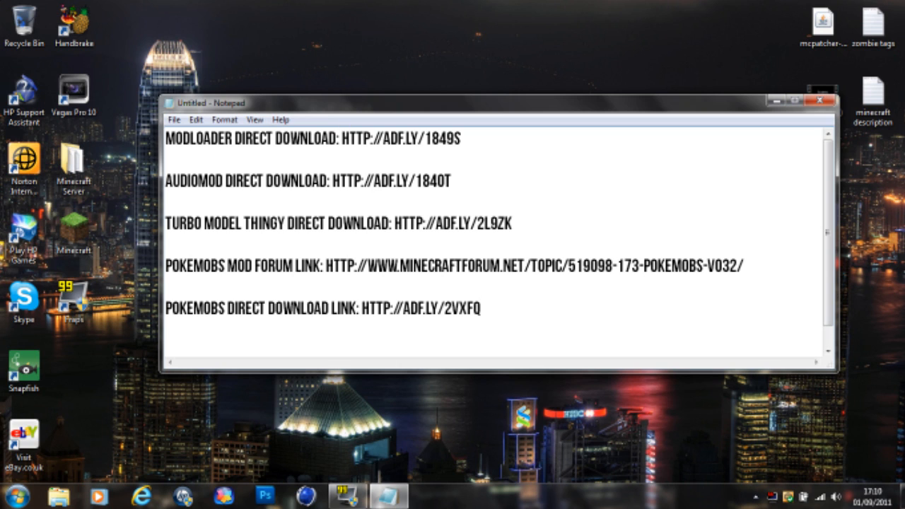
drag(342, 139, 460, 139)
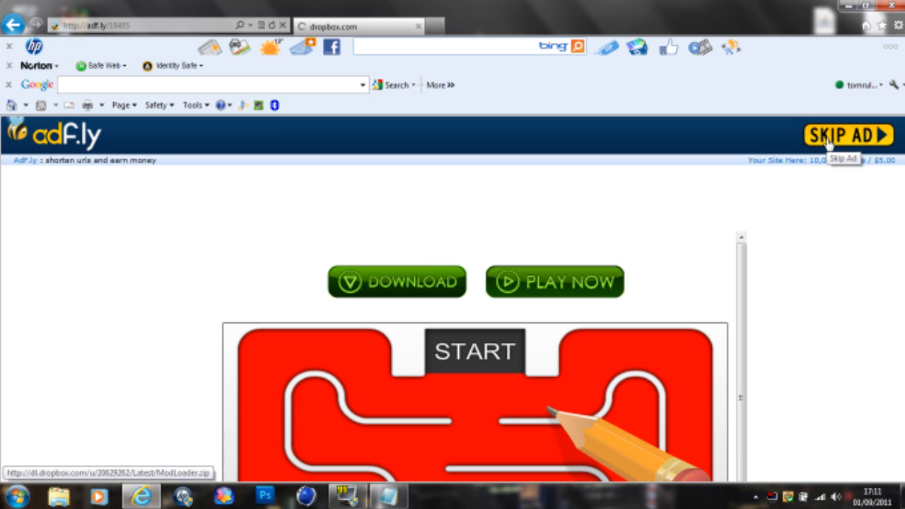
Step: Skip the adf.ly advertisement to reach the ModLoader.zip download prompt
click(396, 281)
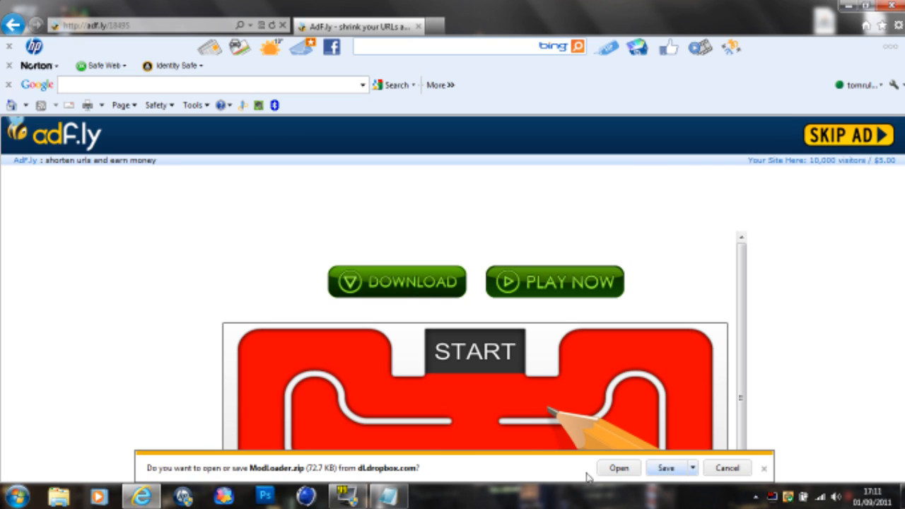
mouse_move(419, 25)
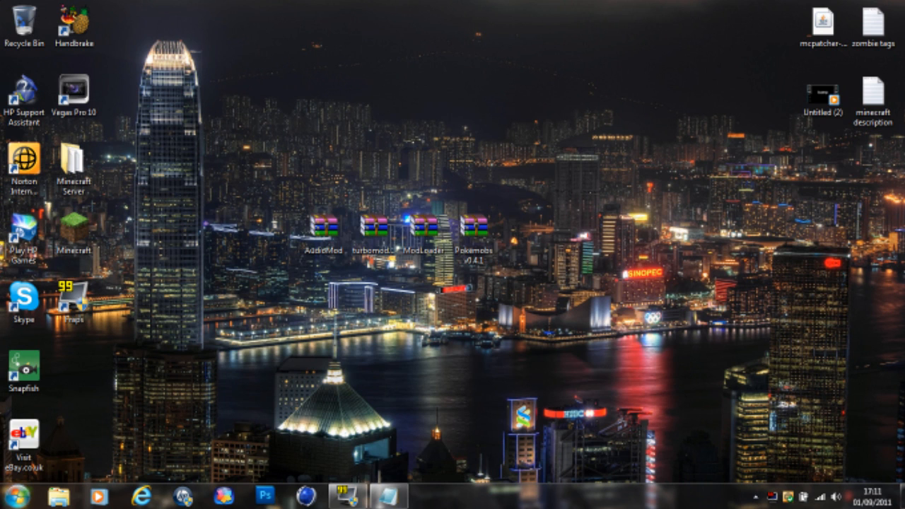
Step: Navigate Windows Explorer to AppData\Roaming\.minecraft\texturepacks
click(9, 495)
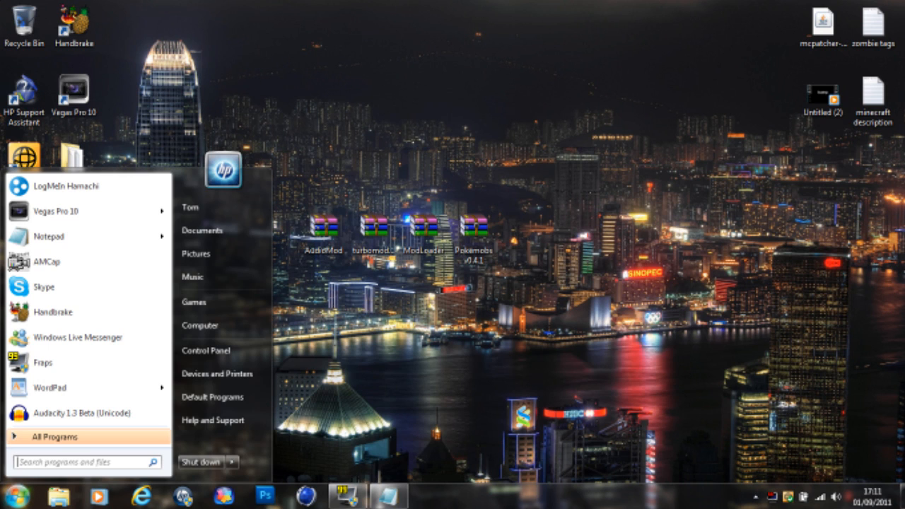
mouse_move(62, 391)
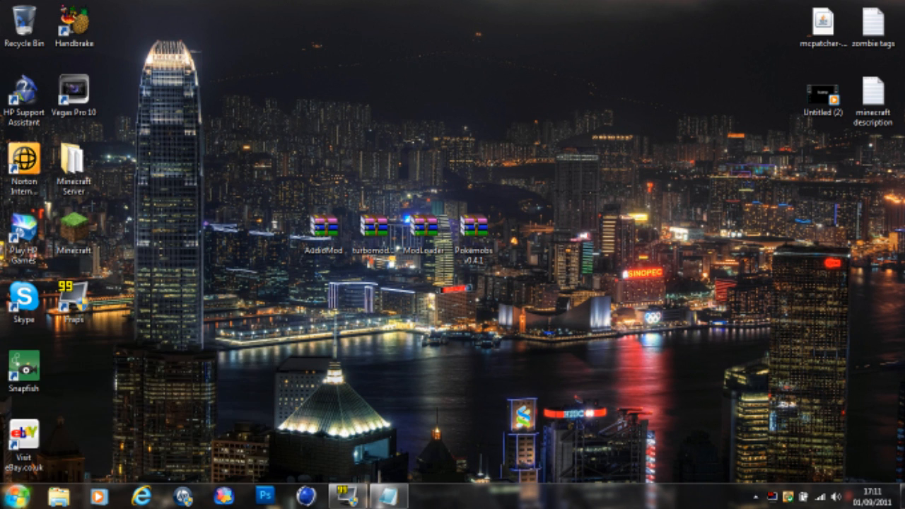
click(58, 498)
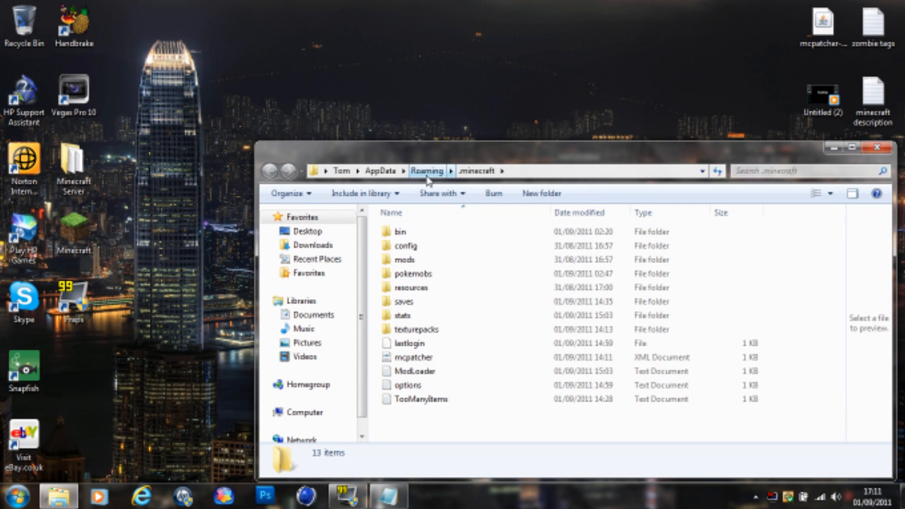
click(427, 170)
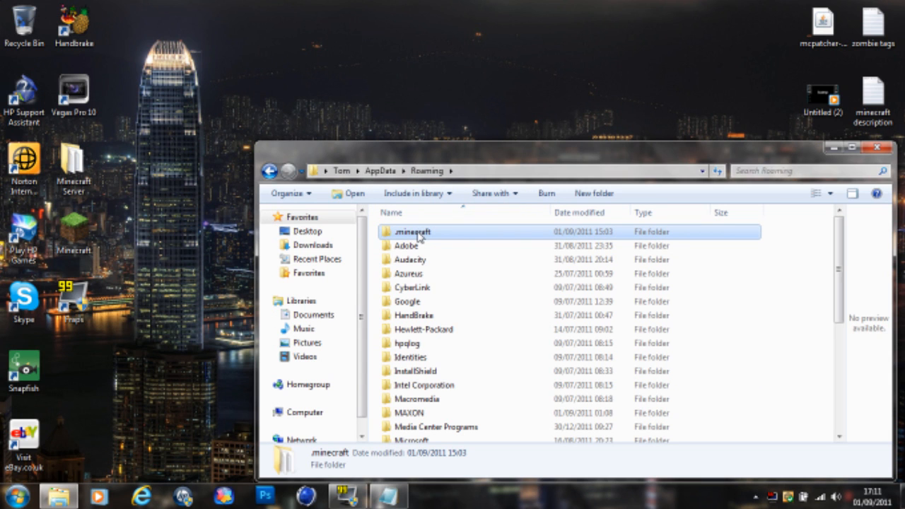
right_click(413, 232)
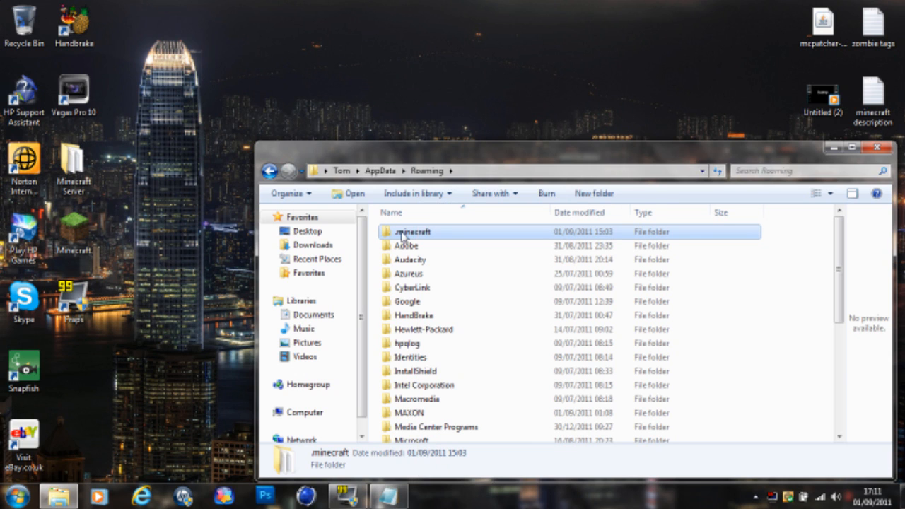
double_click(413, 232)
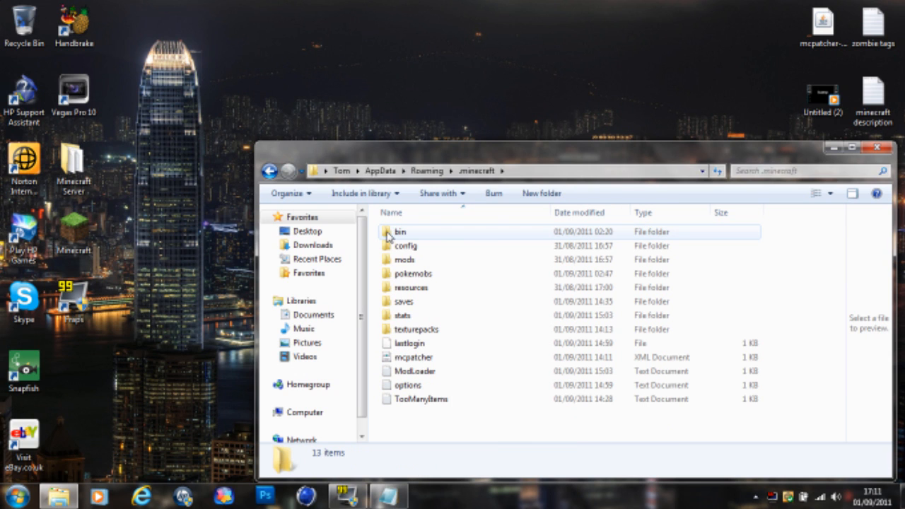
double_click(405, 301)
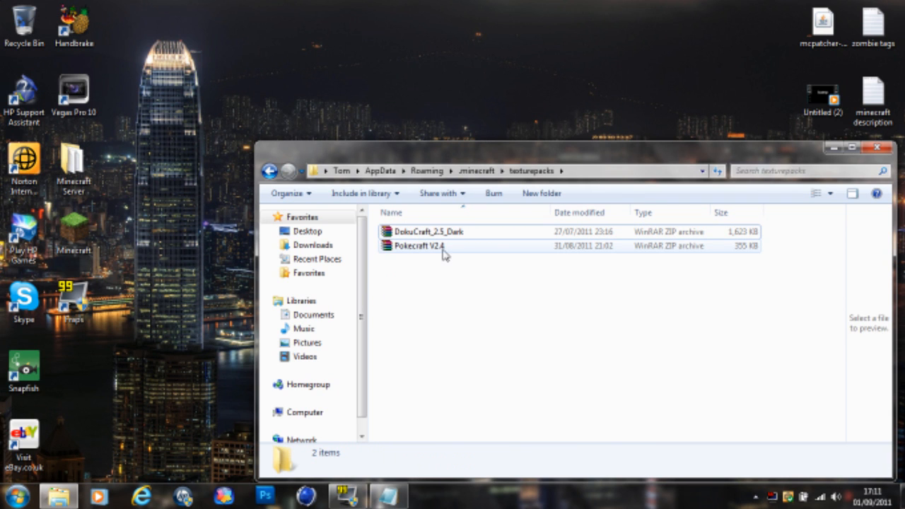
Step: Cut the Pokecraft V2.4 and DokuCraft zips to the desktop and return to .minecraft
right_click(424, 232)
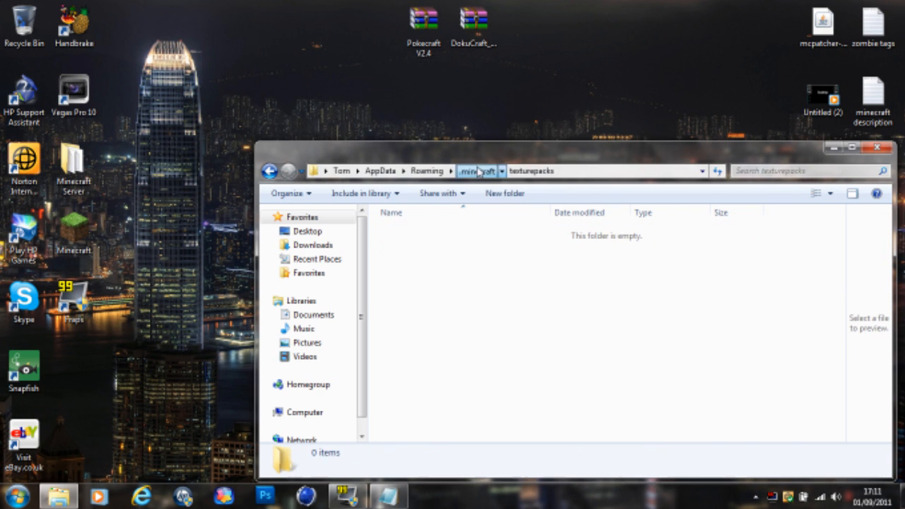
click(476, 171)
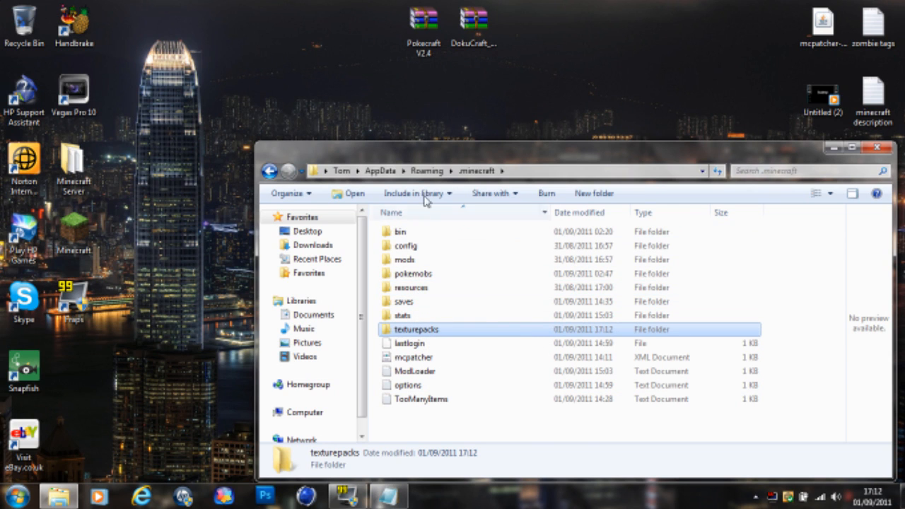
mouse_move(427, 171)
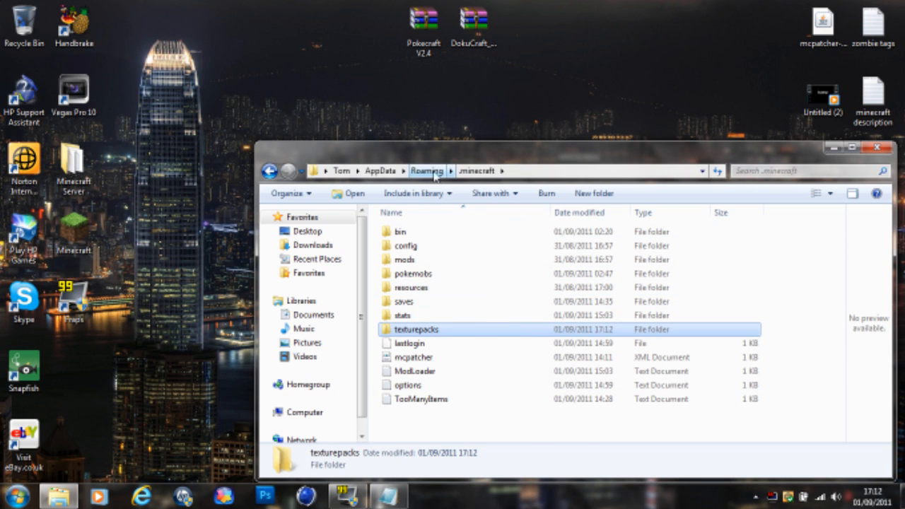
mouse_move(436, 177)
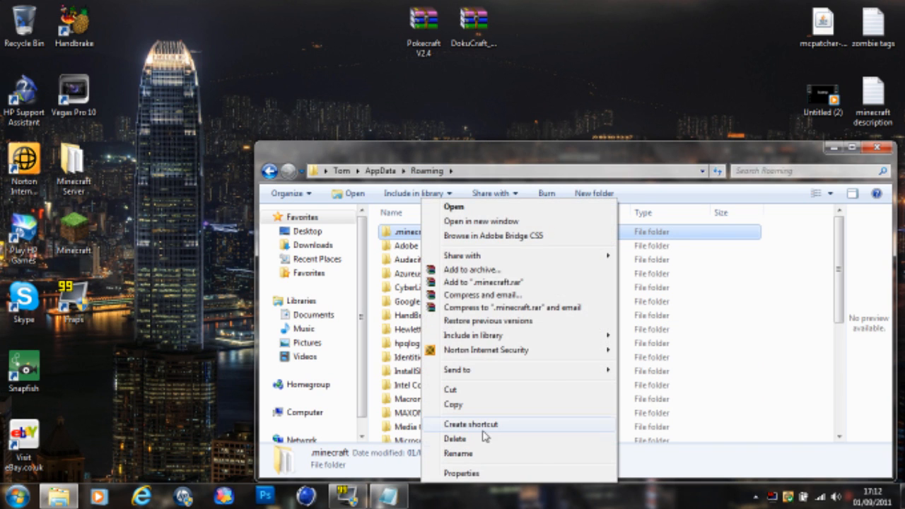
Step: Delete the .minecraft folder from Roaming to the Recycle Bin
click(456, 439)
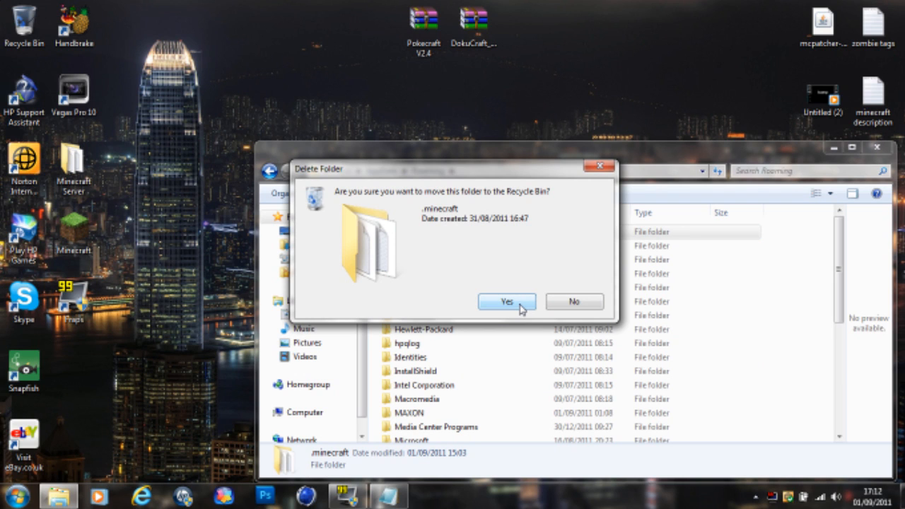
click(507, 302)
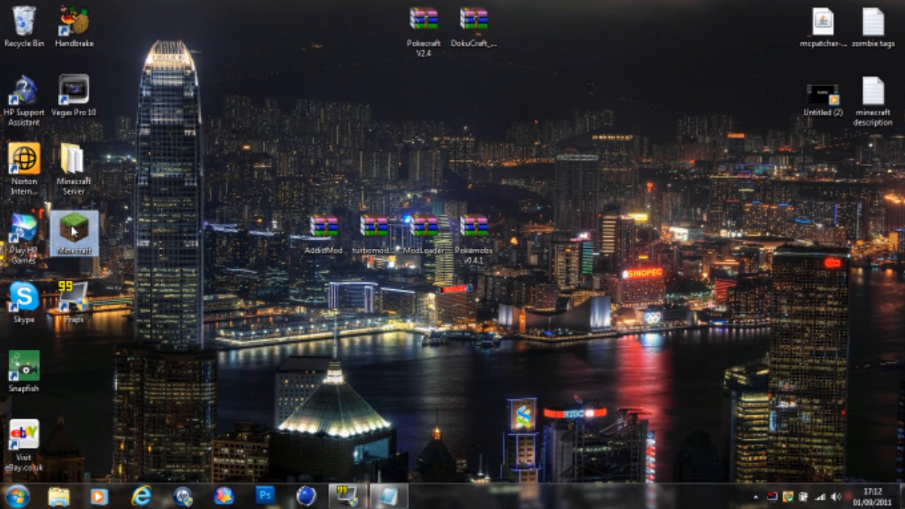
Step: Launch the Minecraft Launcher and log in as 'Magicpa' so the game redownloads its packages
double_click(71, 229)
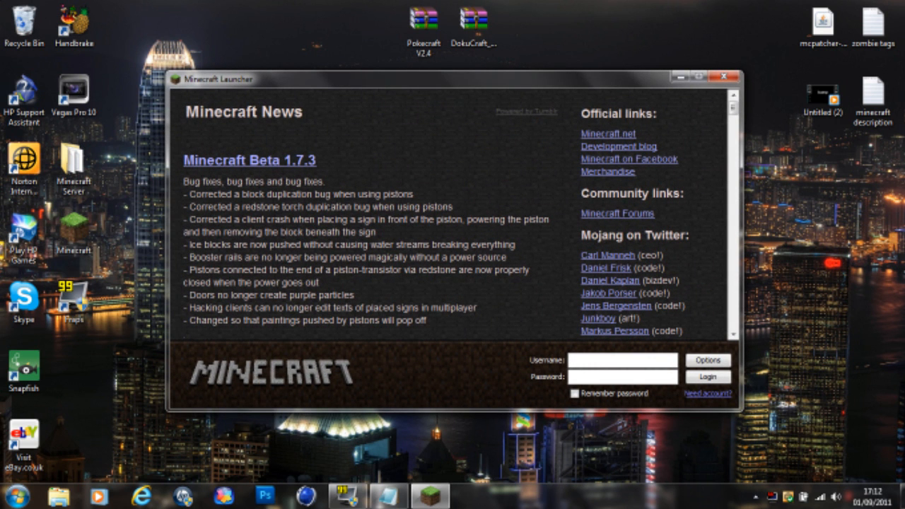
text(Magicpacman)
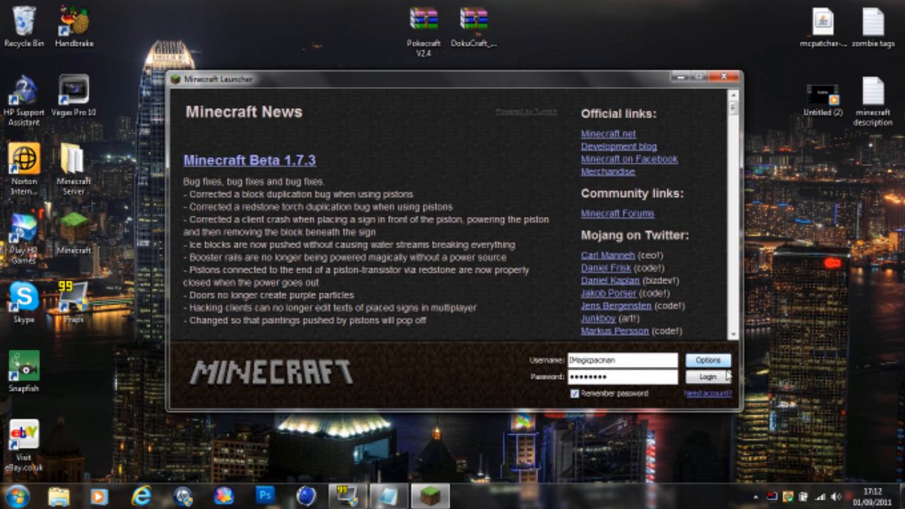
click(707, 376)
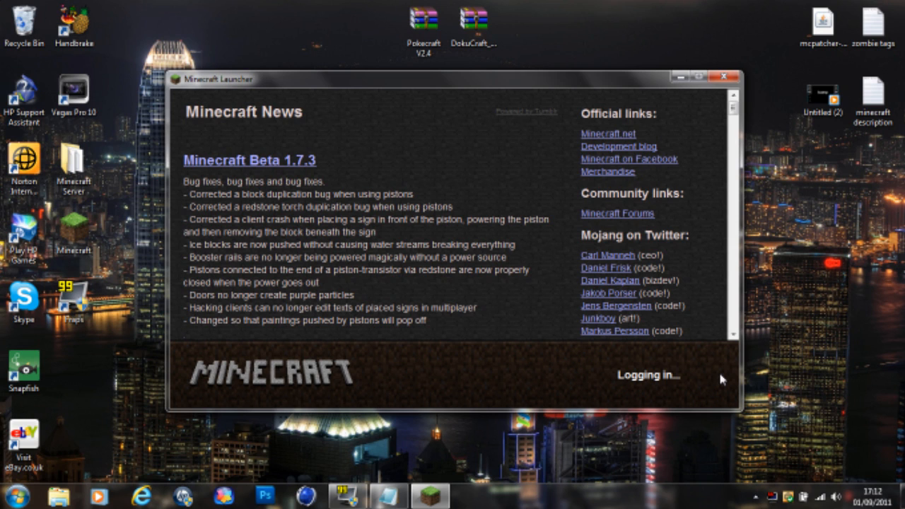
mouse_move(380, 234)
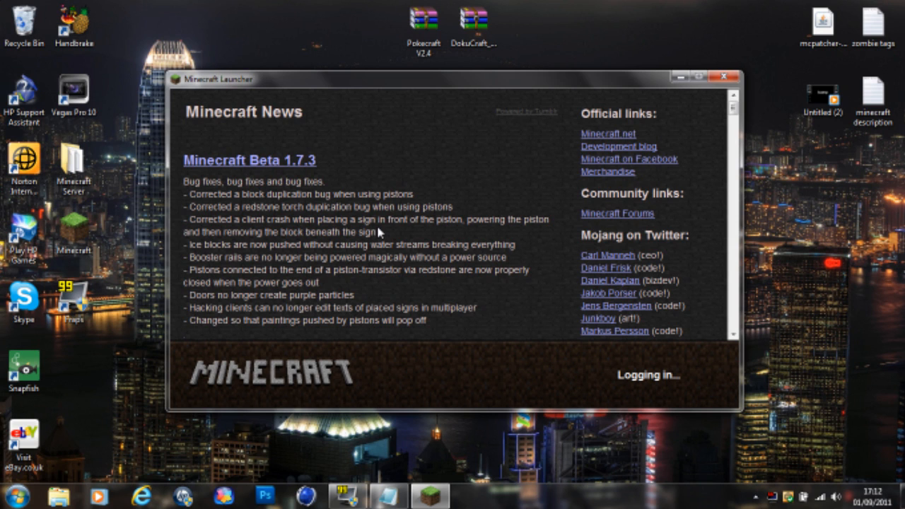
mouse_move(456, 48)
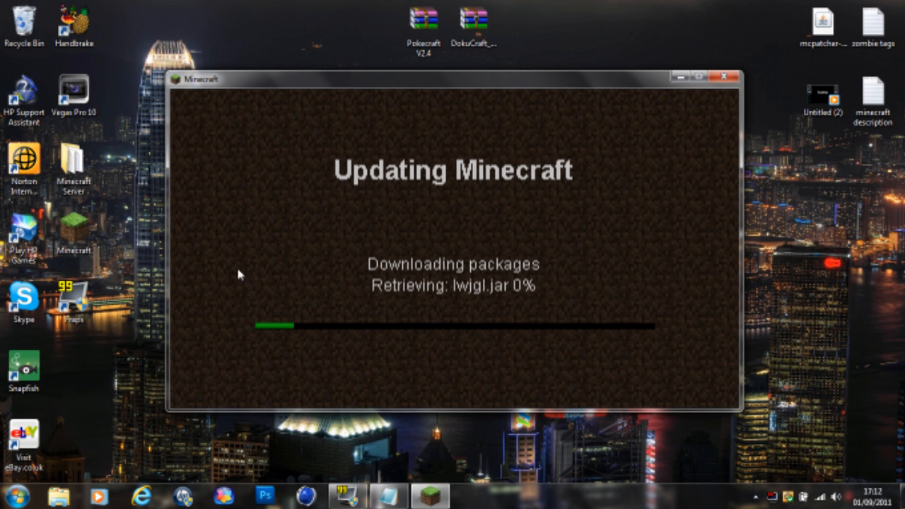
mouse_move(493, 340)
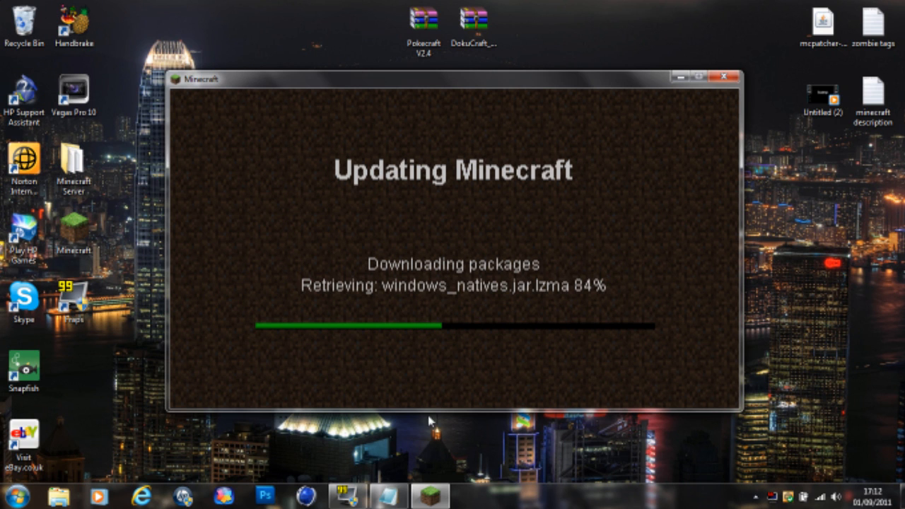
mouse_move(521, 300)
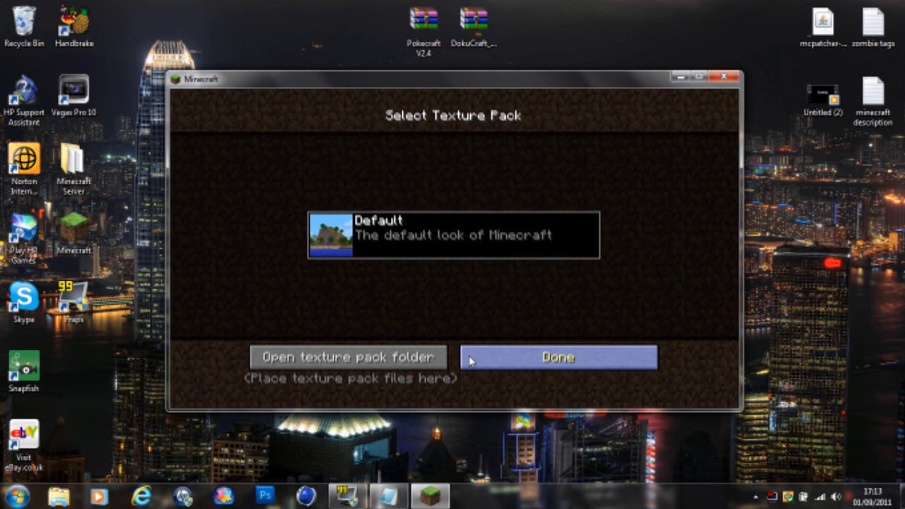
Step: Accept the default texture pack, close Minecraft, permanently delete .minecraft and bring up the Run prompt
click(557, 357)
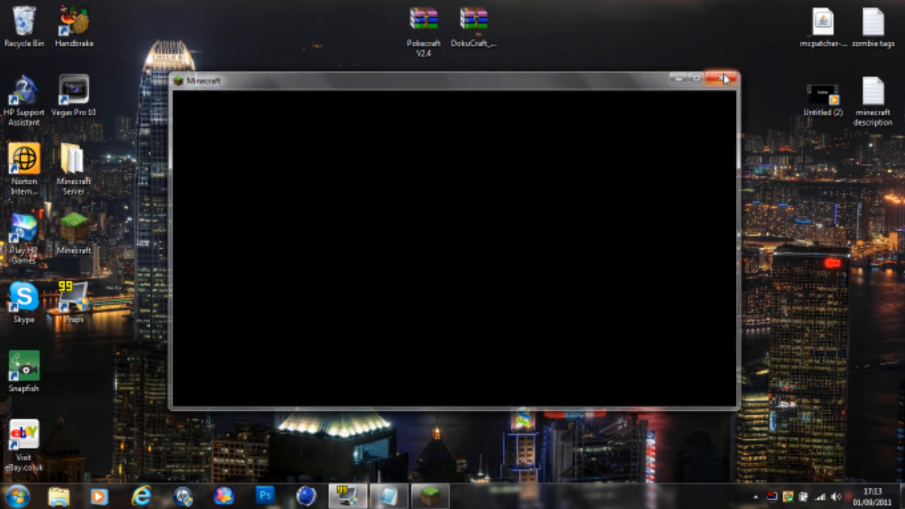
click(723, 78)
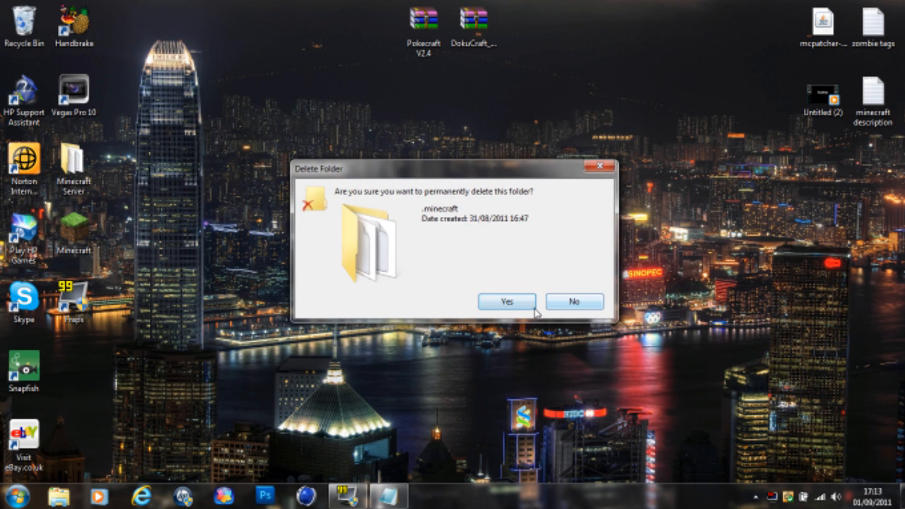
click(506, 301)
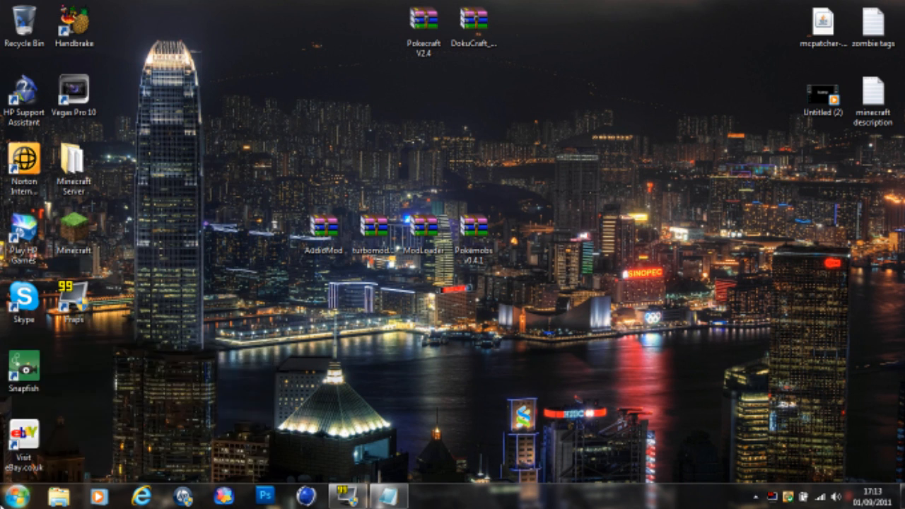
click(21, 498)
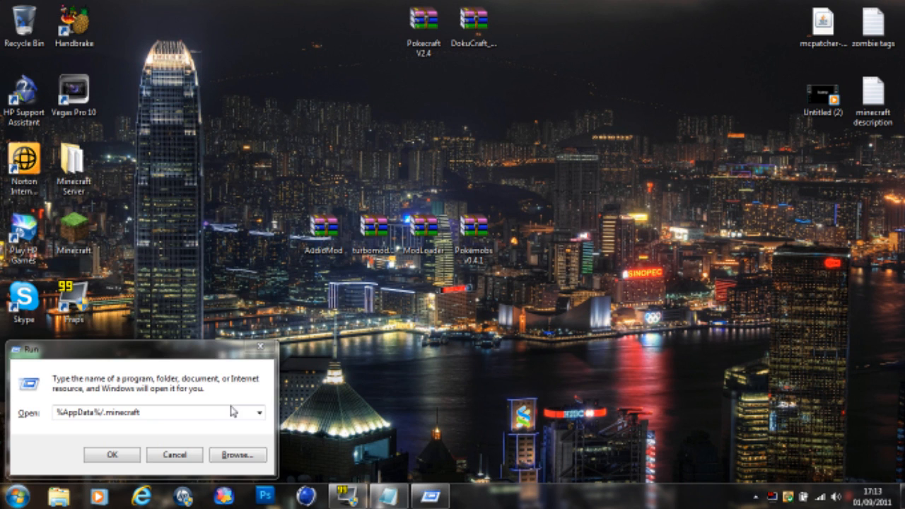
mouse_move(142, 354)
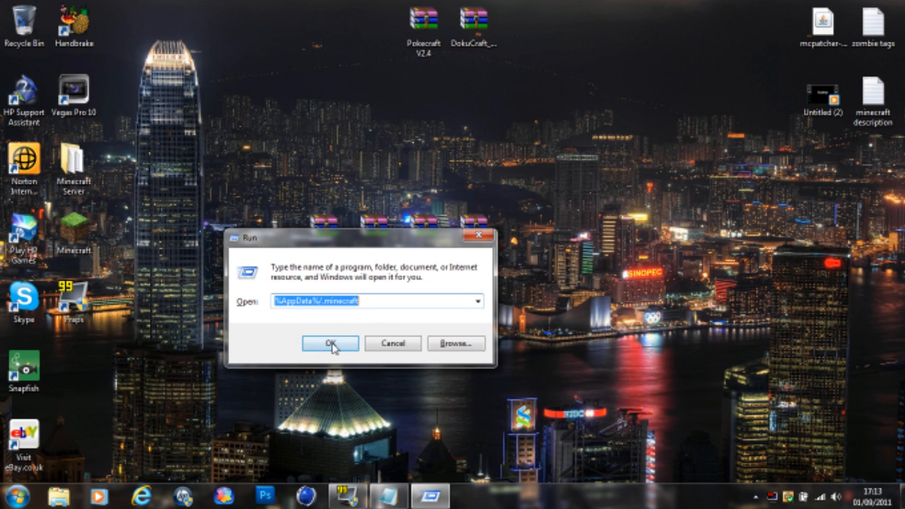
Step: Open .minecraft\bin and bring up the Open with choices for minecraft.jar
click(330, 344)
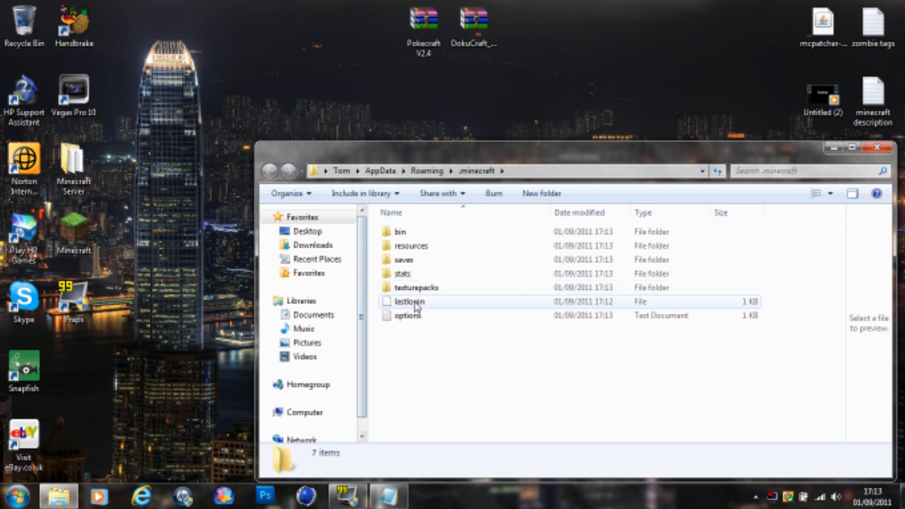
double_click(416, 287)
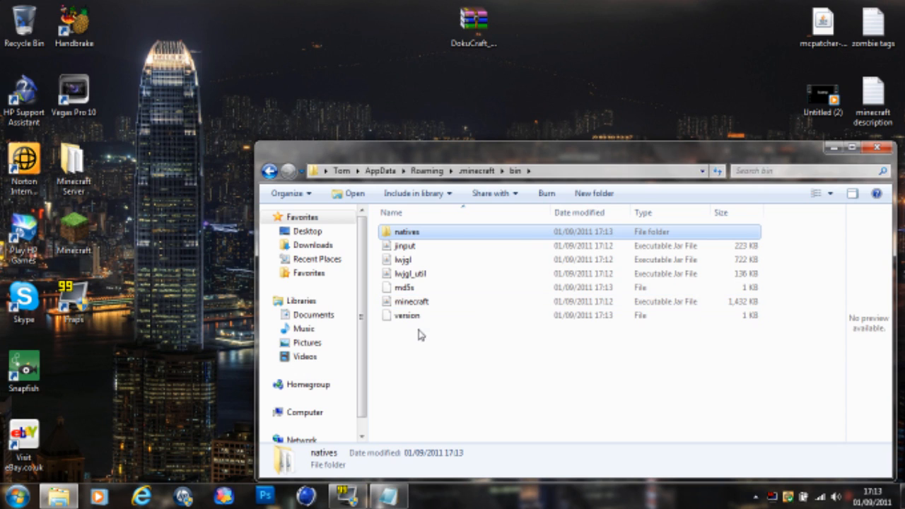
mouse_move(451, 341)
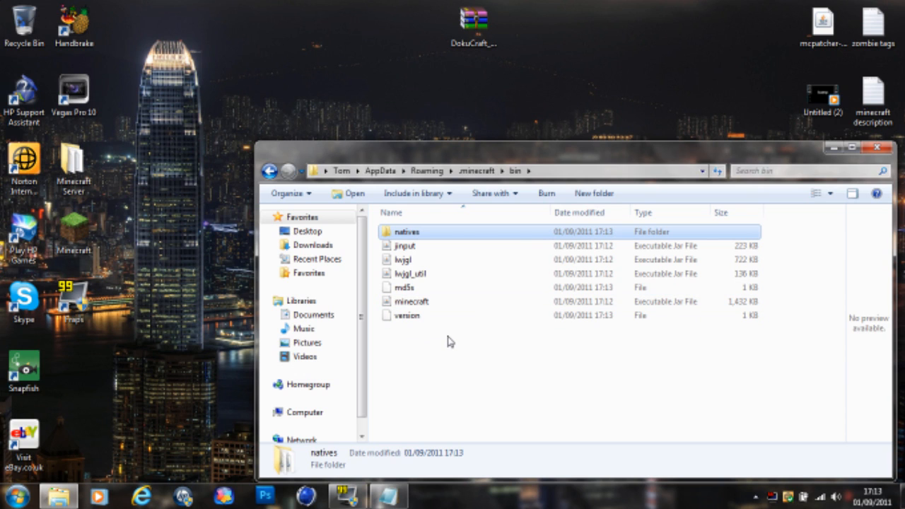
mouse_move(420, 341)
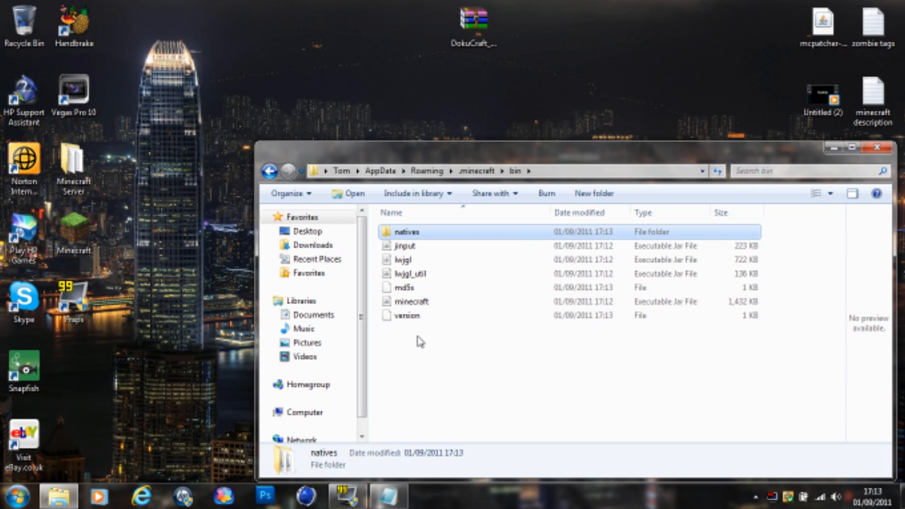
click(411, 301)
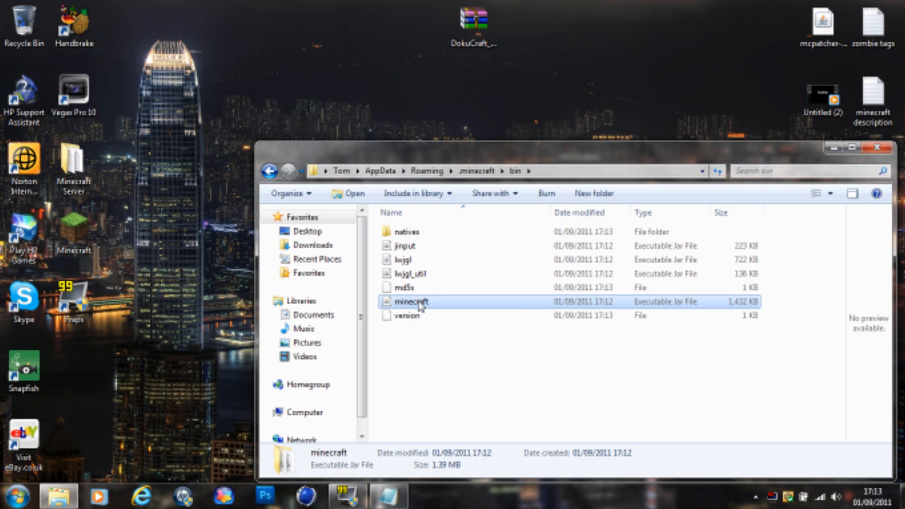
right_click(412, 303)
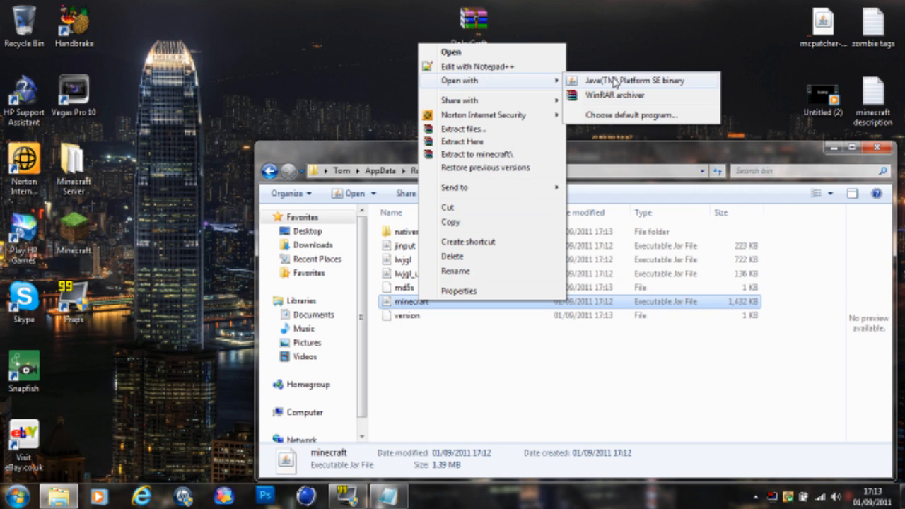
Step: Open minecraft.jar in WinRAR and delete its META-INF folder
click(615, 97)
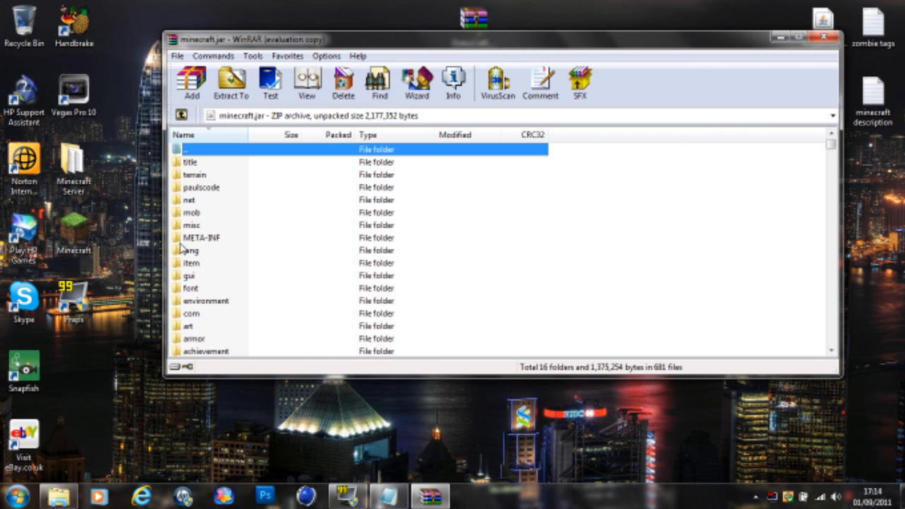
mouse_move(198, 246)
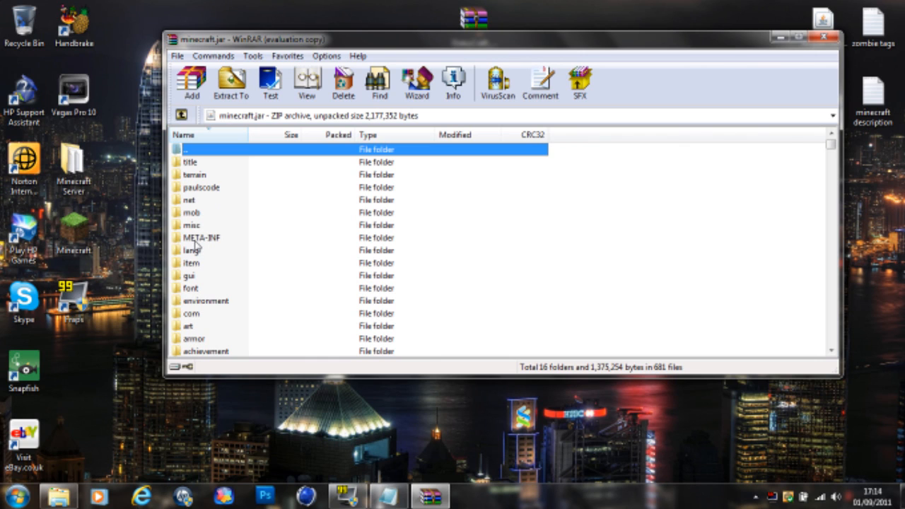
right_click(201, 237)
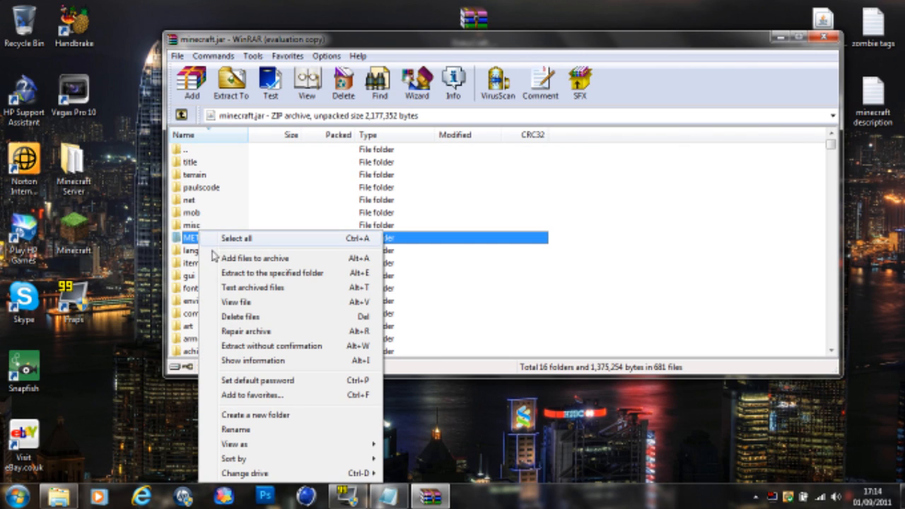
click(241, 317)
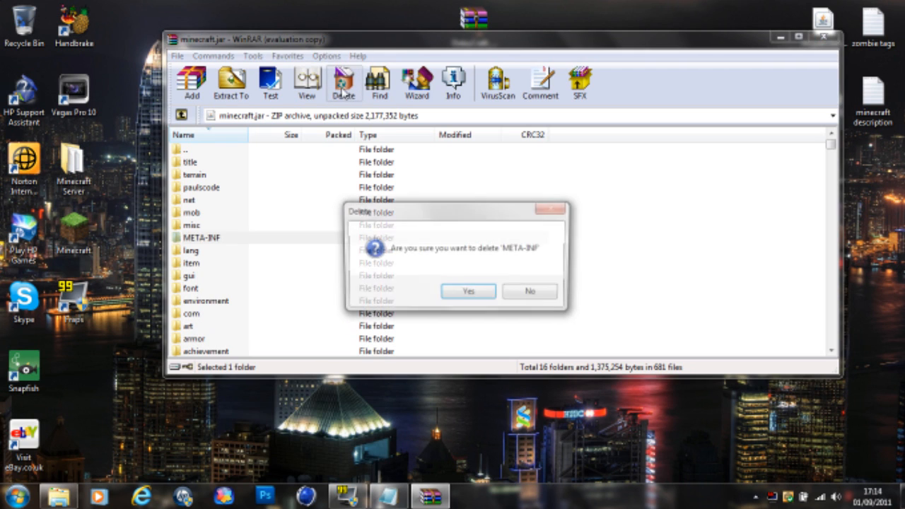
click(468, 292)
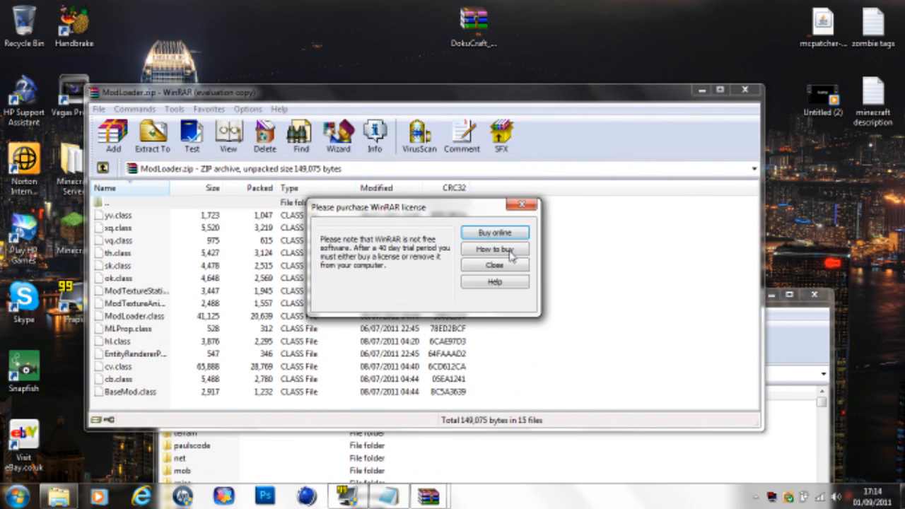
Step: Add ModLoader.zip's class files into minecraft.jar and open the jar's lang folder
click(495, 265)
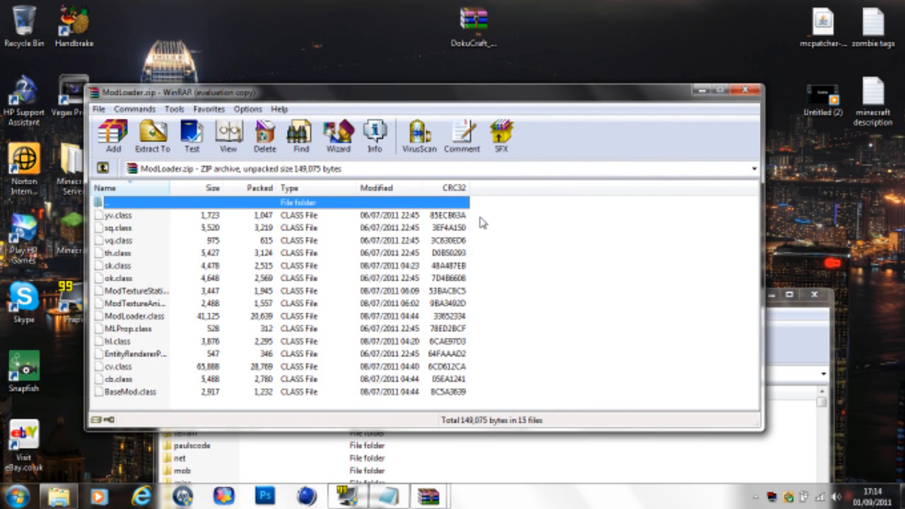
mouse_move(375, 235)
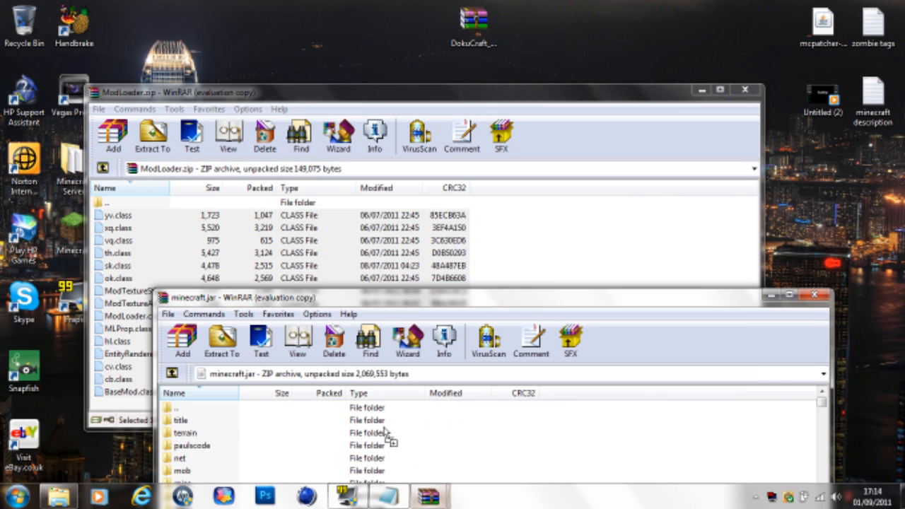
click(183, 341)
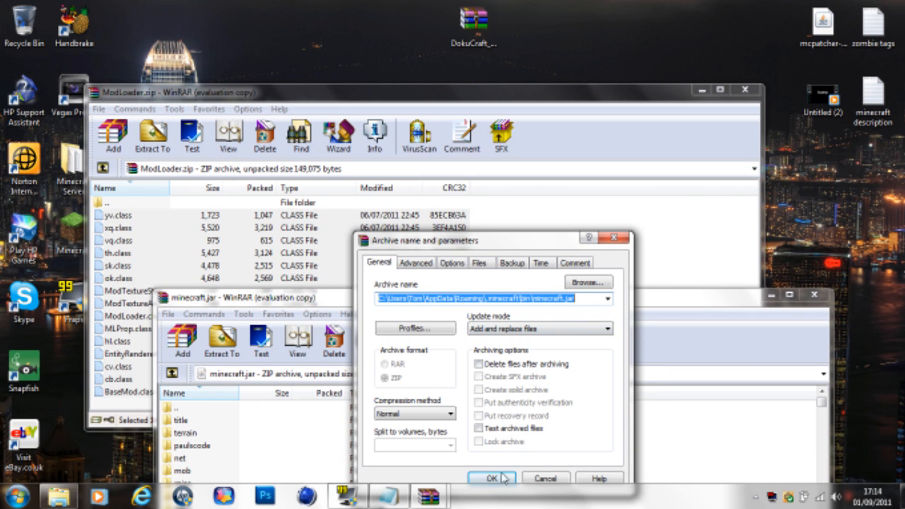
click(492, 478)
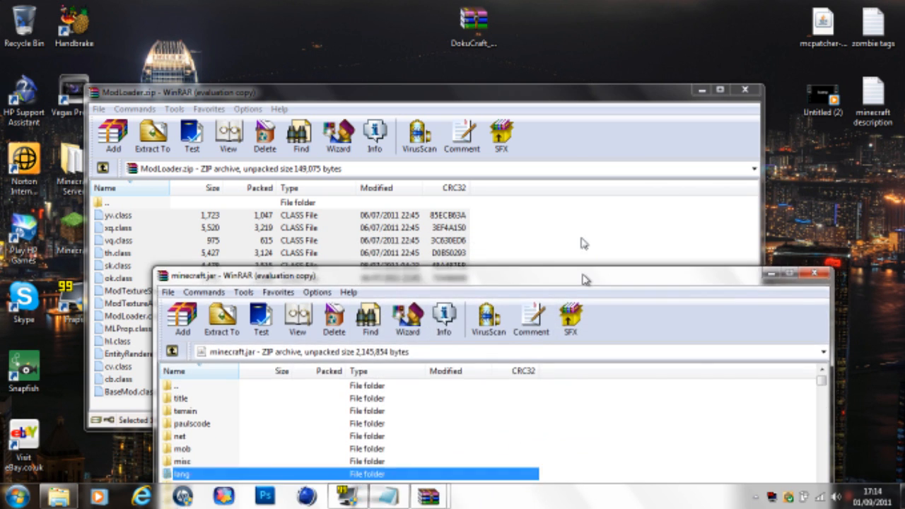
double_click(182, 474)
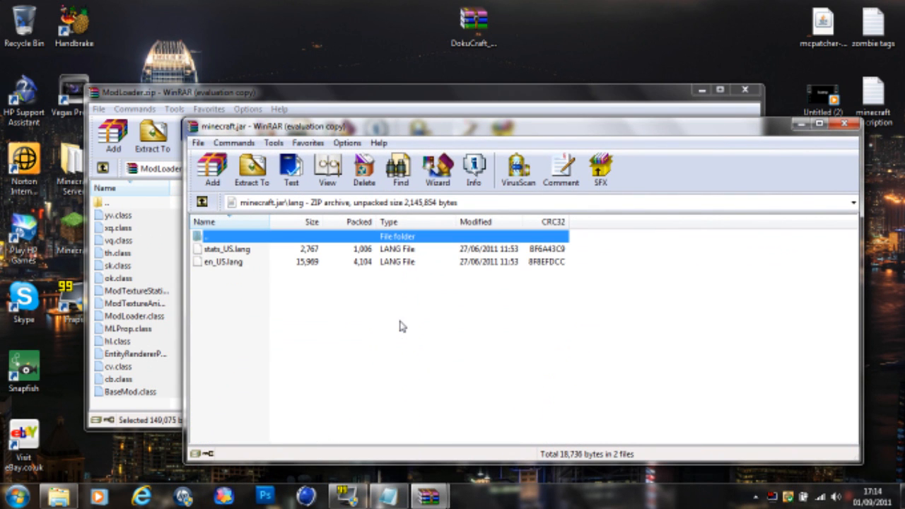
mouse_move(258, 237)
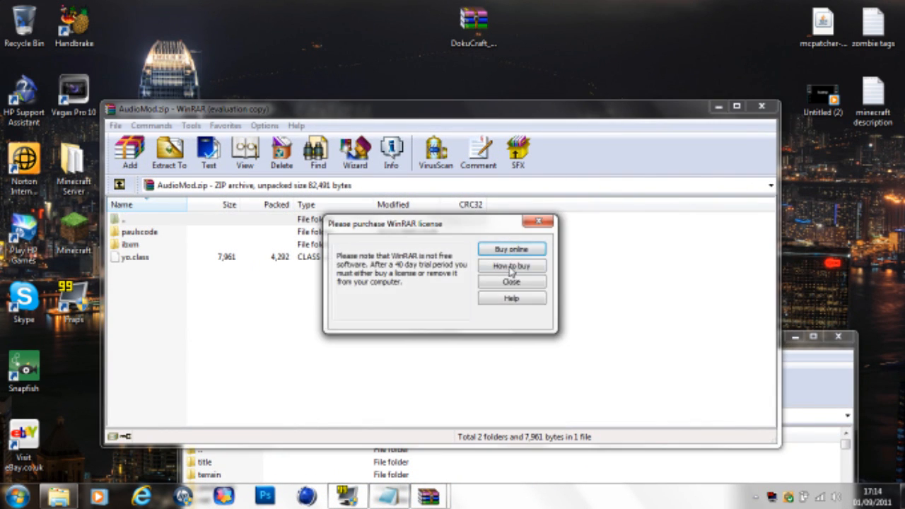
Step: Add AudioMod's paulscode and ibxm folders and yo.class into minecraft.jar
click(512, 282)
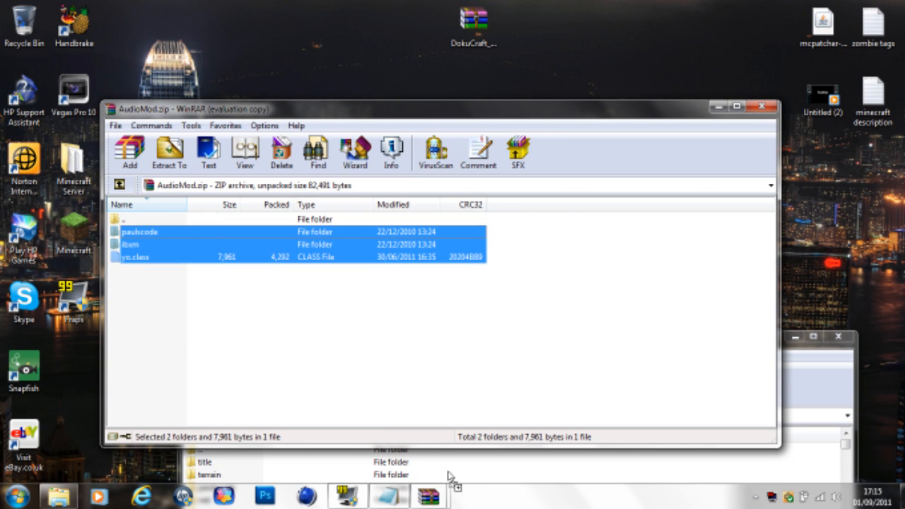
click(168, 150)
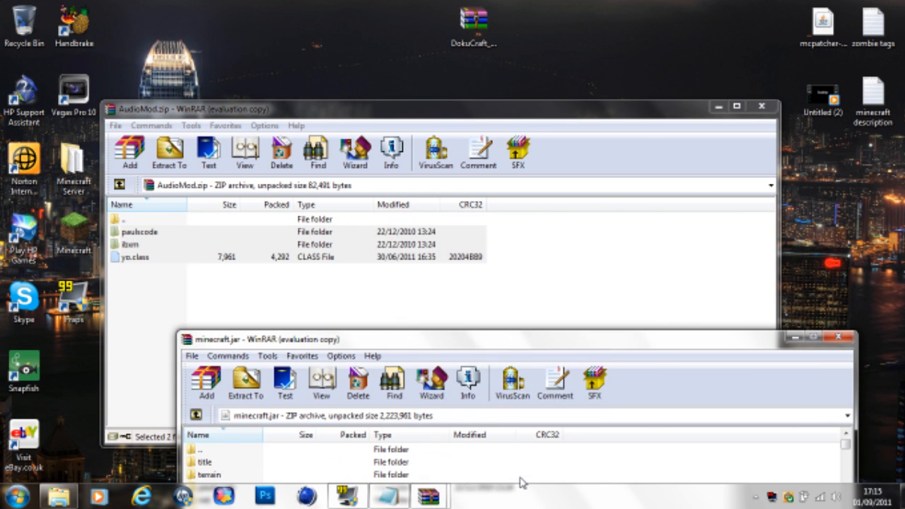
click(761, 106)
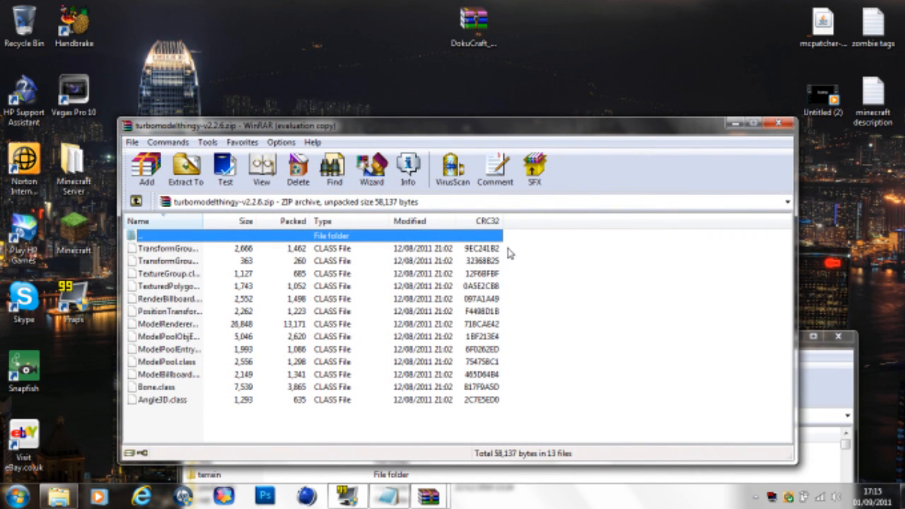
Step: Select all thirteen turbo model class files and add them into minecraft.jar
click(167, 249)
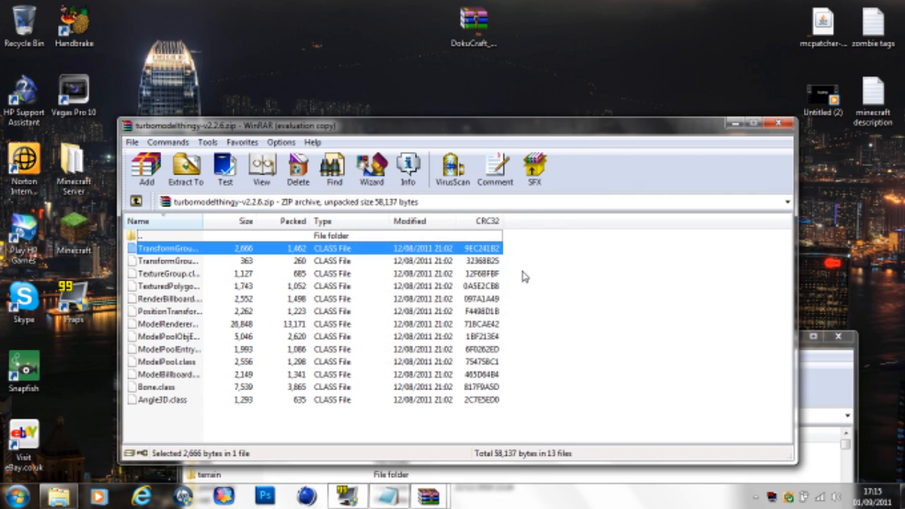
key(ctrl+a)
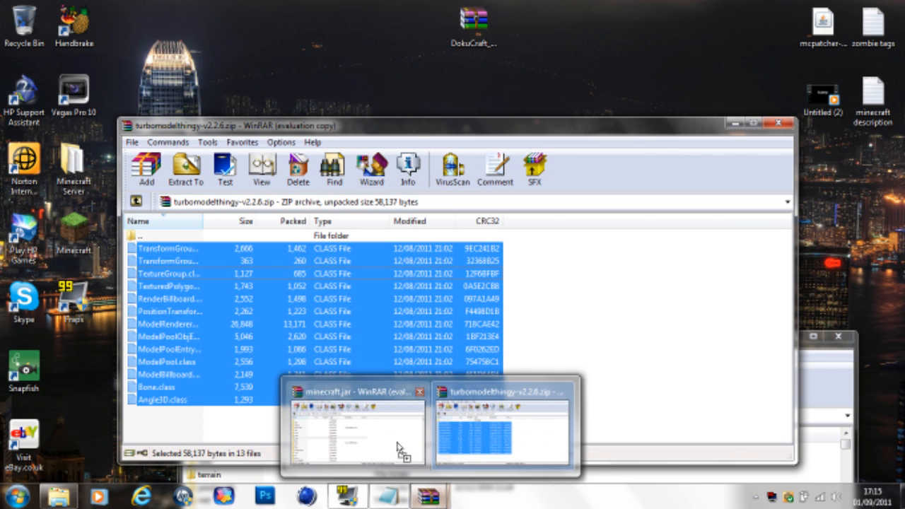
click(147, 170)
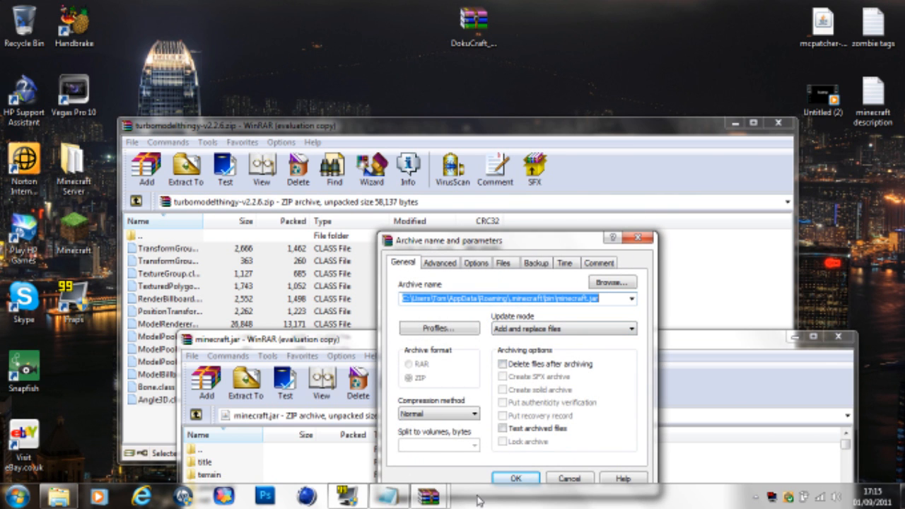
click(515, 479)
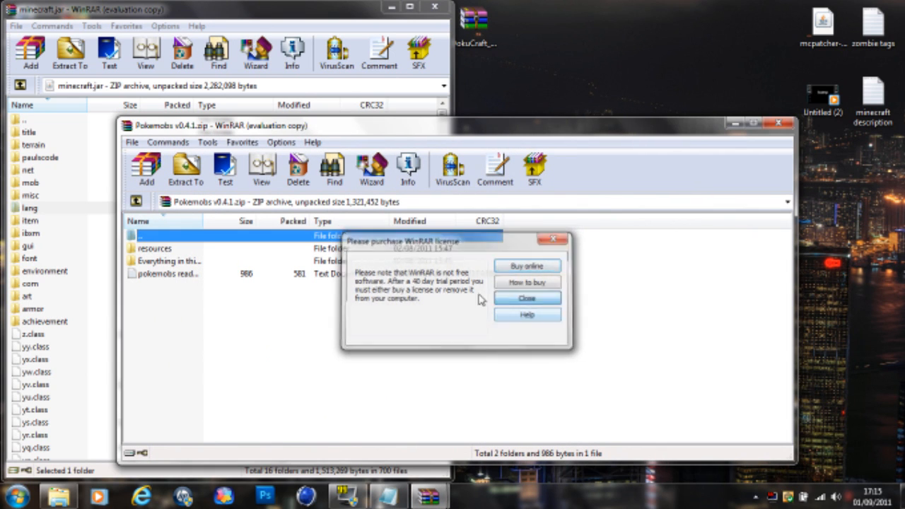
Step: Copy the Pokemobs 'Everything in this…' folder contents into minecraft.jar and close the jar
click(526, 298)
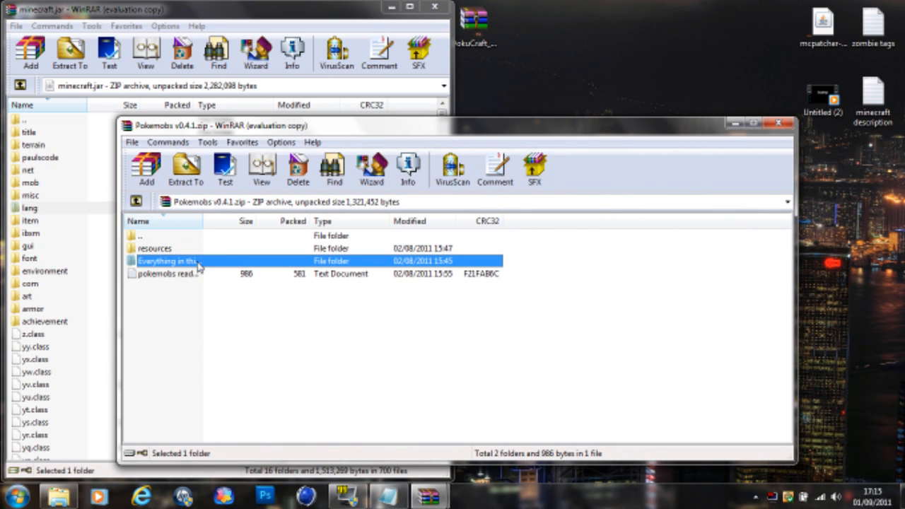
double_click(167, 260)
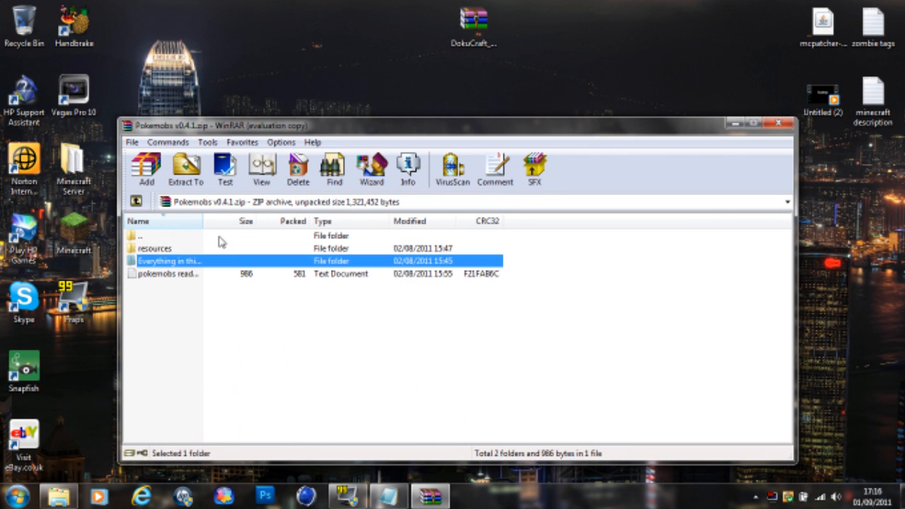
click(156, 247)
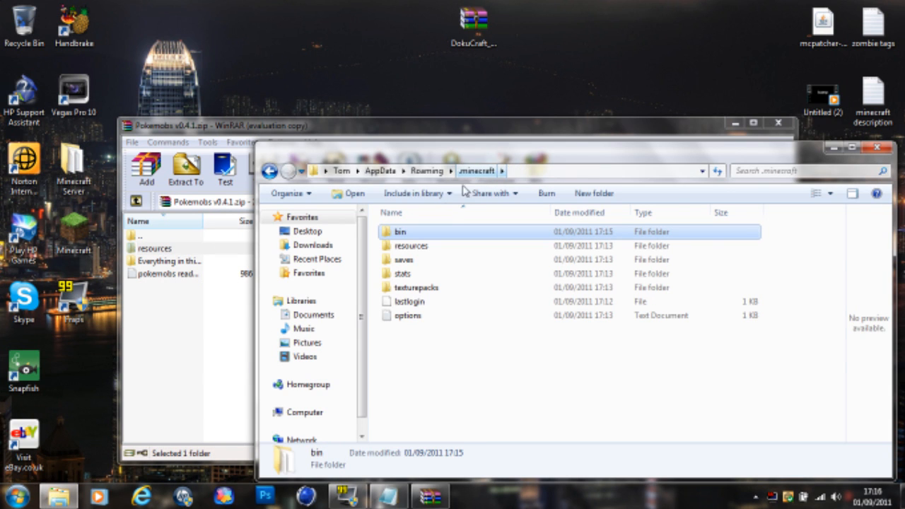
mouse_move(474, 198)
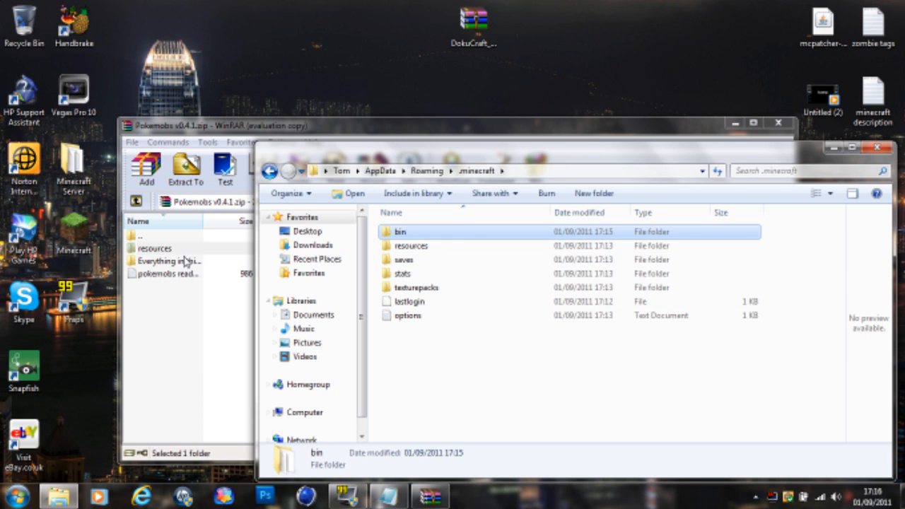
Step: Merge the Pokemobs resources folder into .minecraft's resources folder and check the result
click(154, 249)
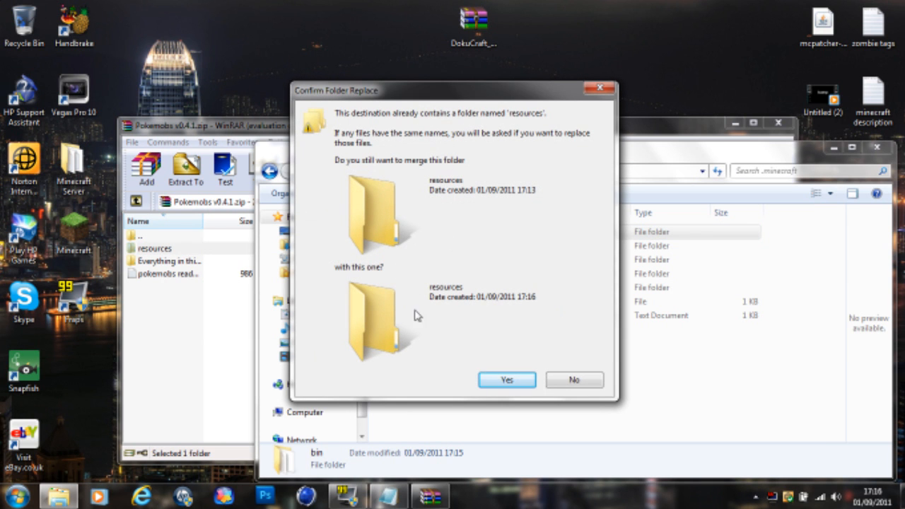
click(506, 380)
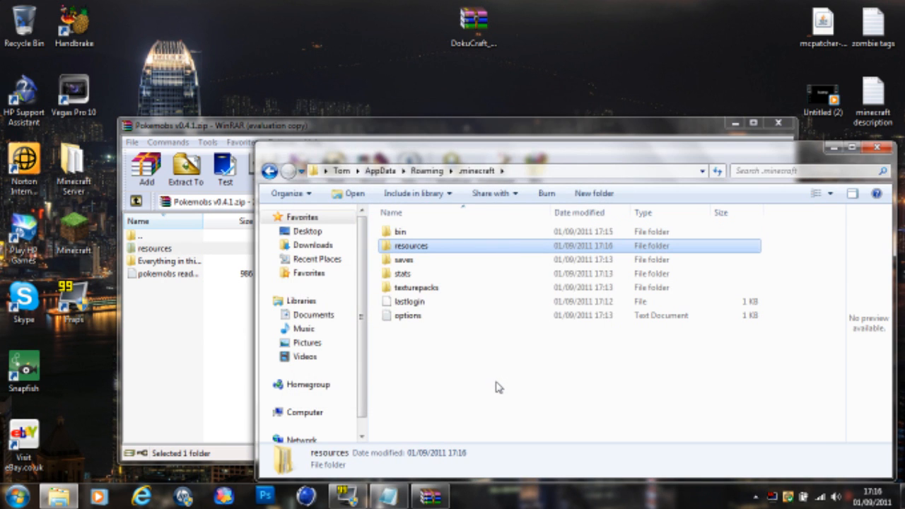
mouse_move(418, 249)
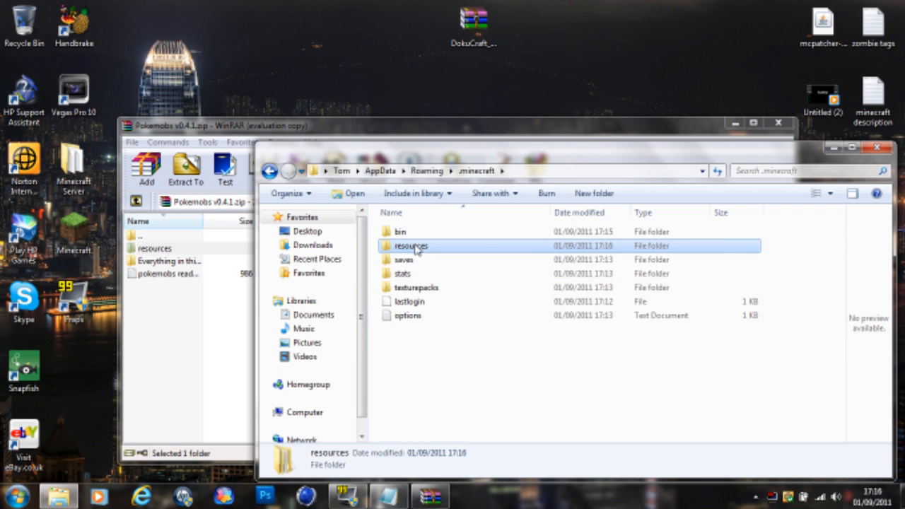
double_click(412, 246)
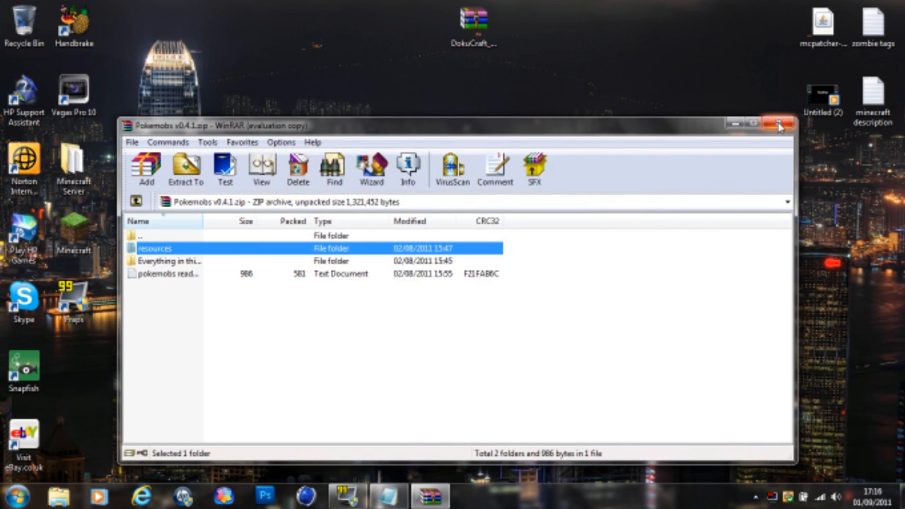
Step: Launch Minecraft, log in and create a new singleplayer world called New World
click(781, 124)
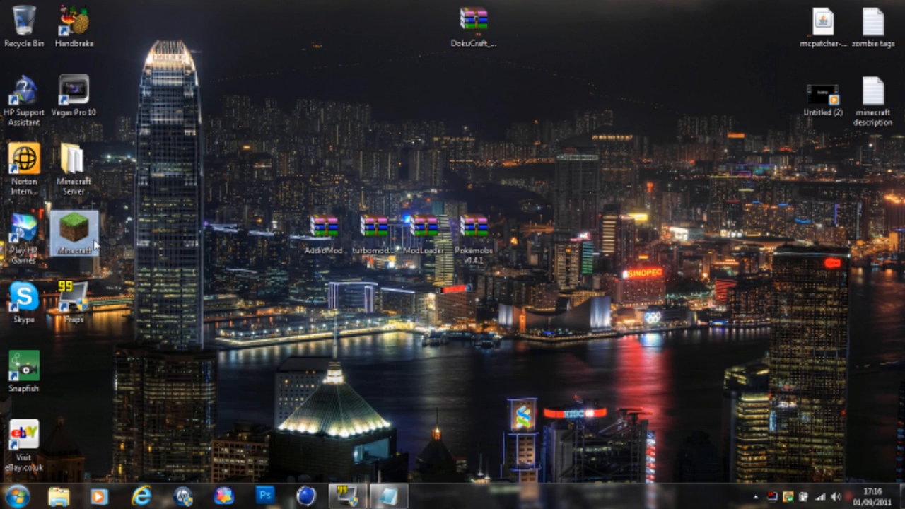
double_click(73, 230)
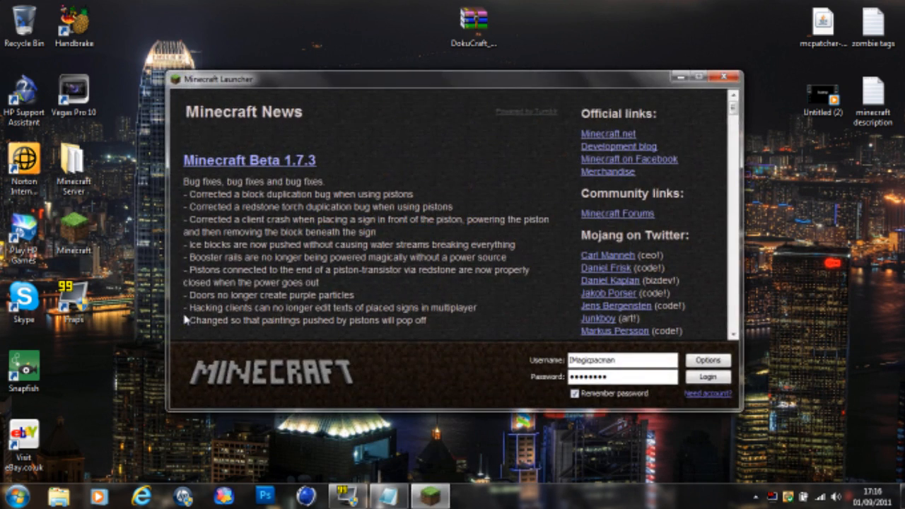
click(707, 377)
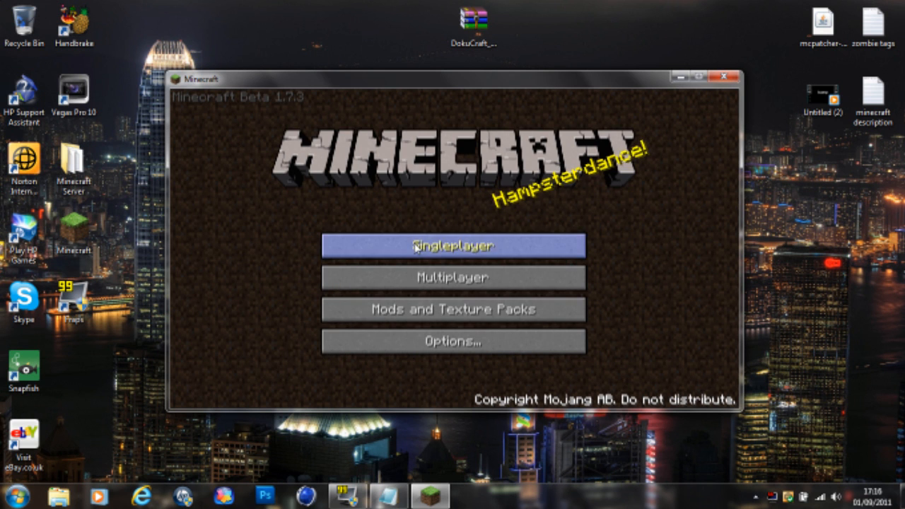
click(452, 247)
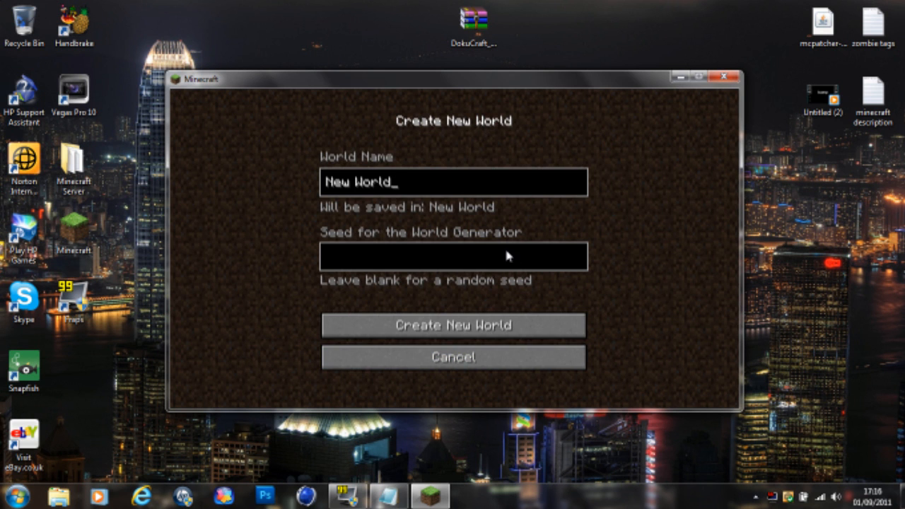
click(452, 325)
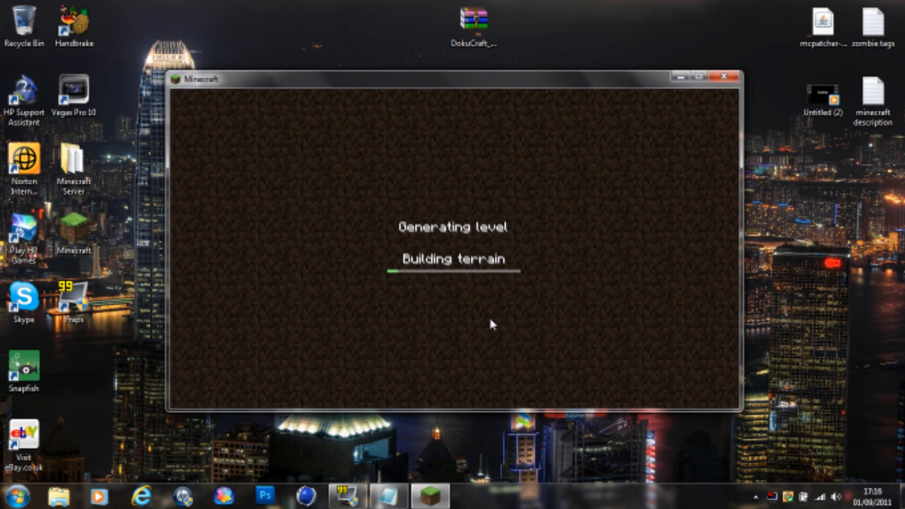
mouse_move(337, 232)
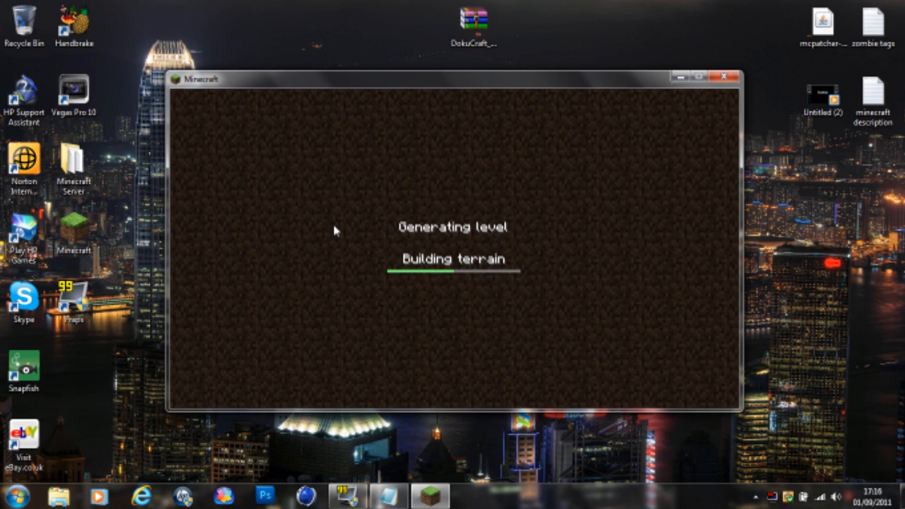
mouse_move(456, 334)
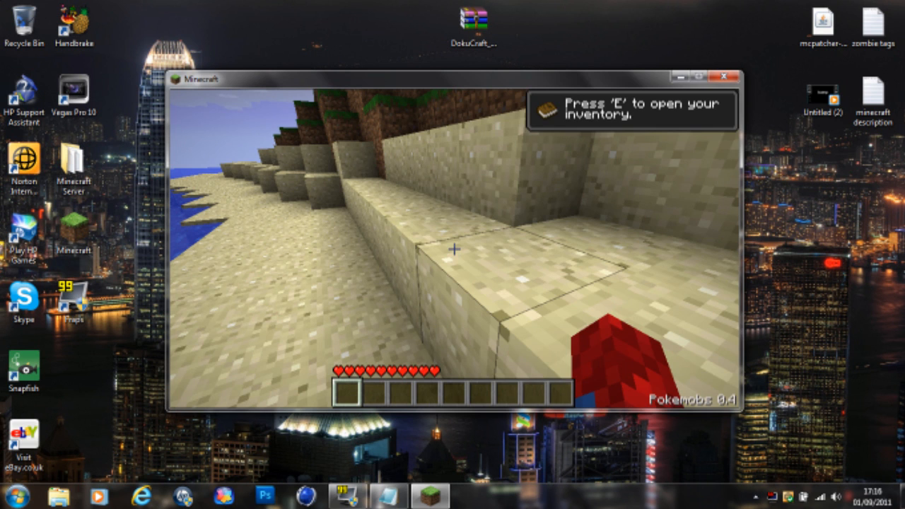
Step: Pause the loaded Pokemobs 0.4.1 world with Esc to show the game menu
key(e)
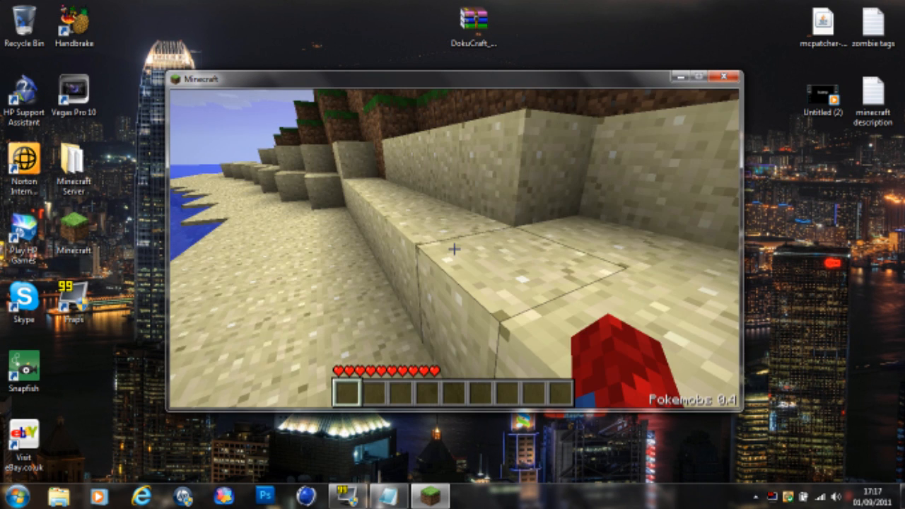
key(Escape)
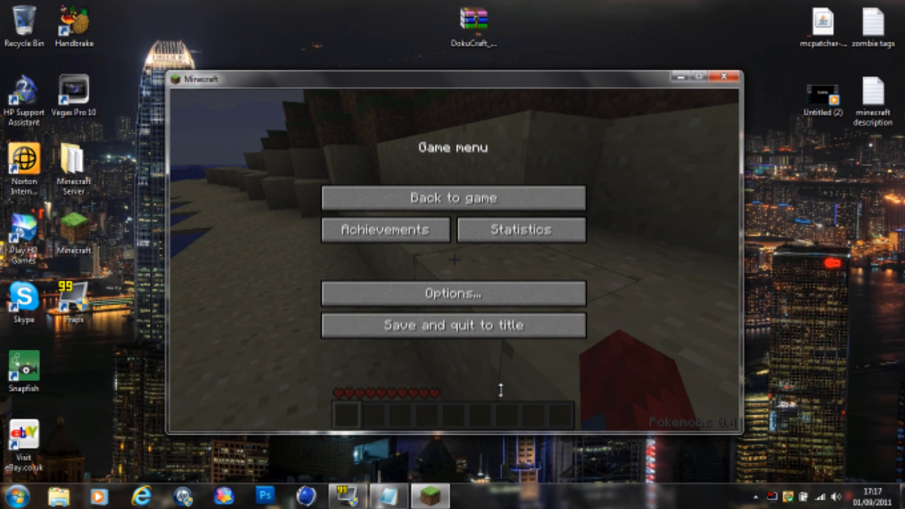
mouse_move(509, 379)
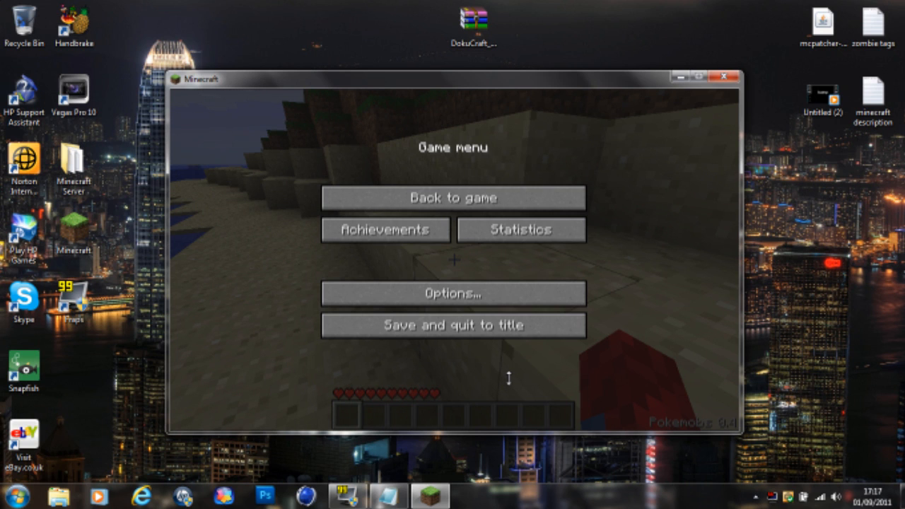